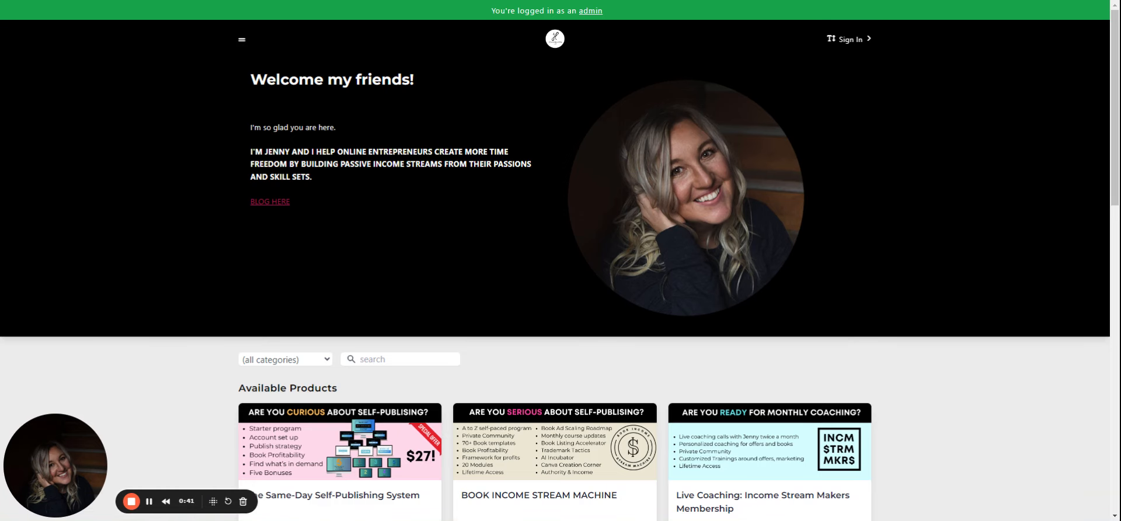
mouse_move(1086, 141)
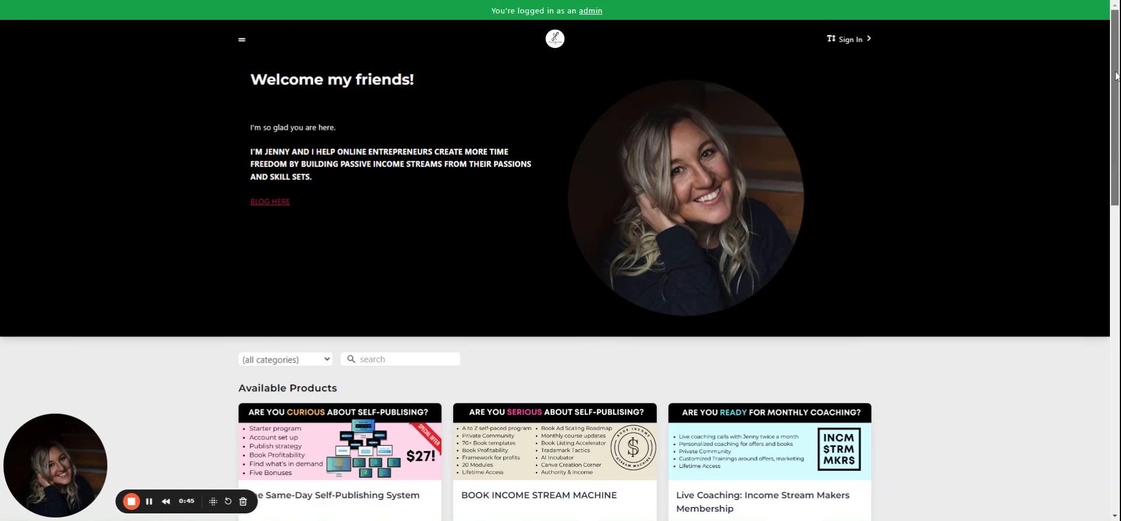
scroll("down", 3)
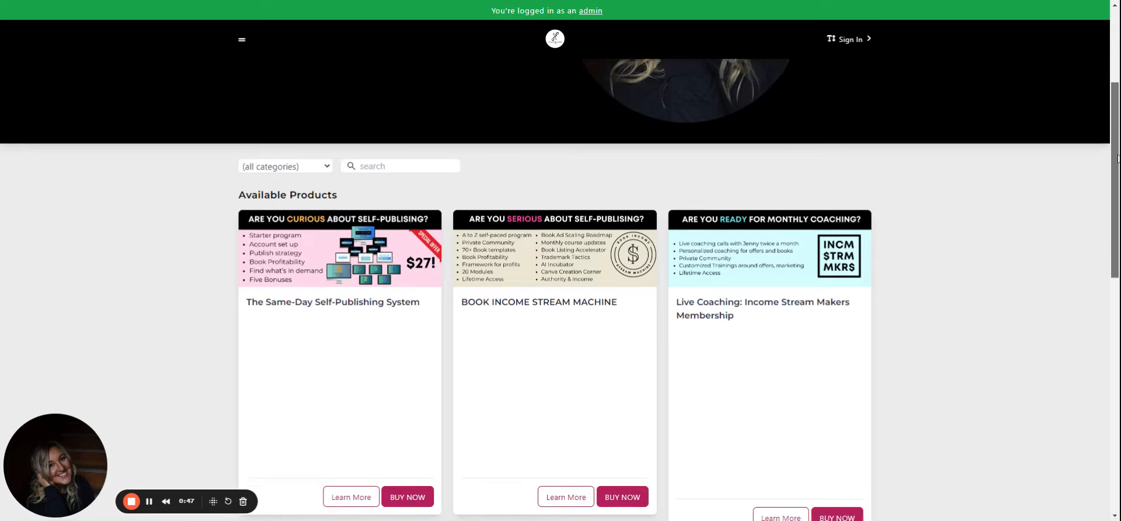
scroll("down", 3)
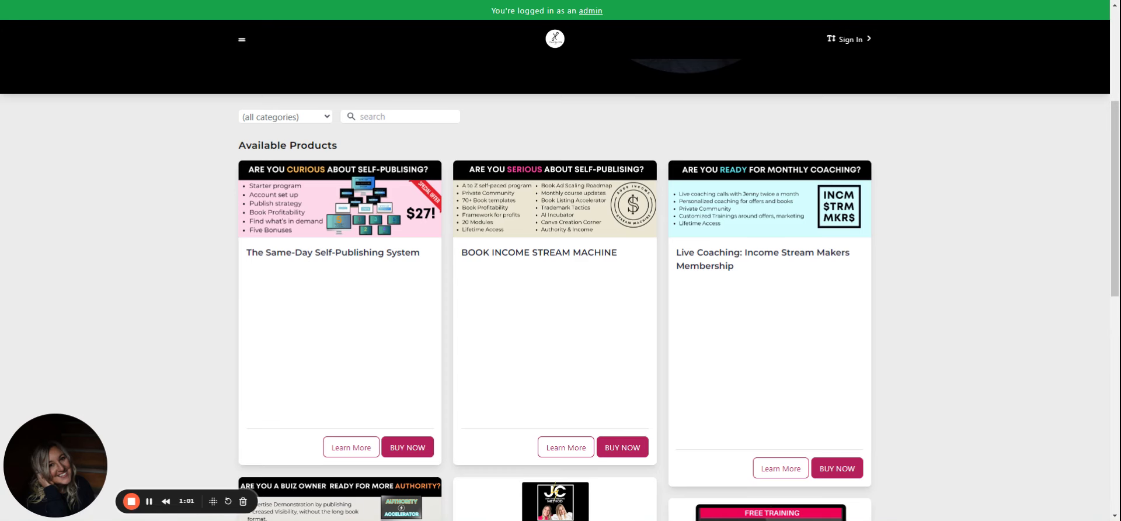
mouse_move(540, 337)
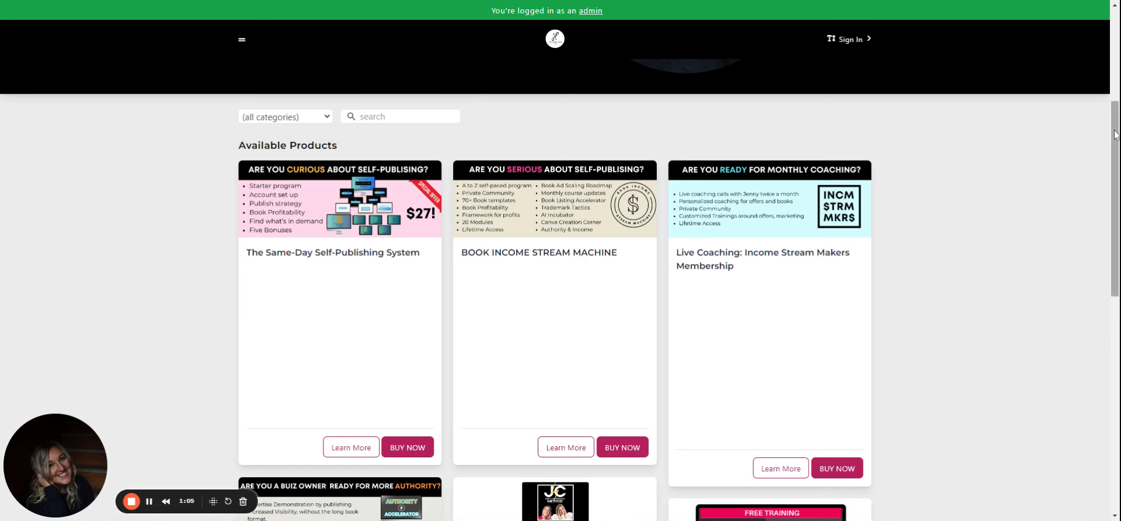
scroll("down", 3)
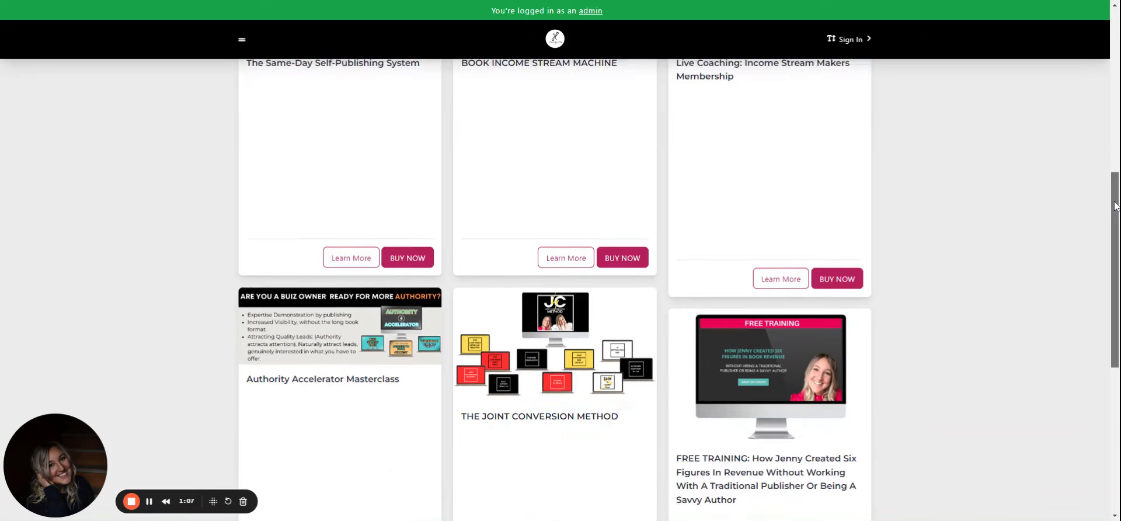
scroll("down", 3)
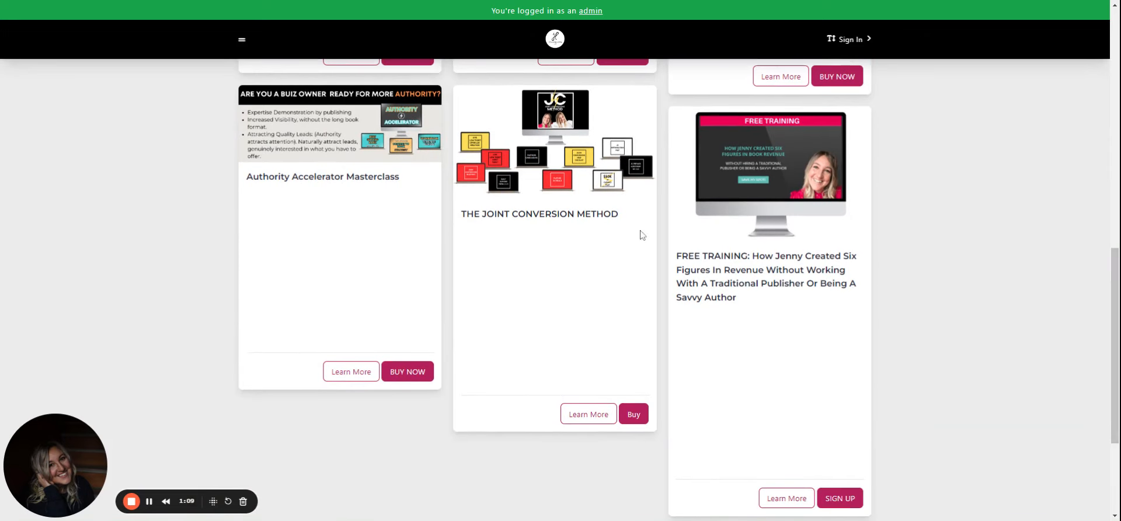
mouse_move(593, 154)
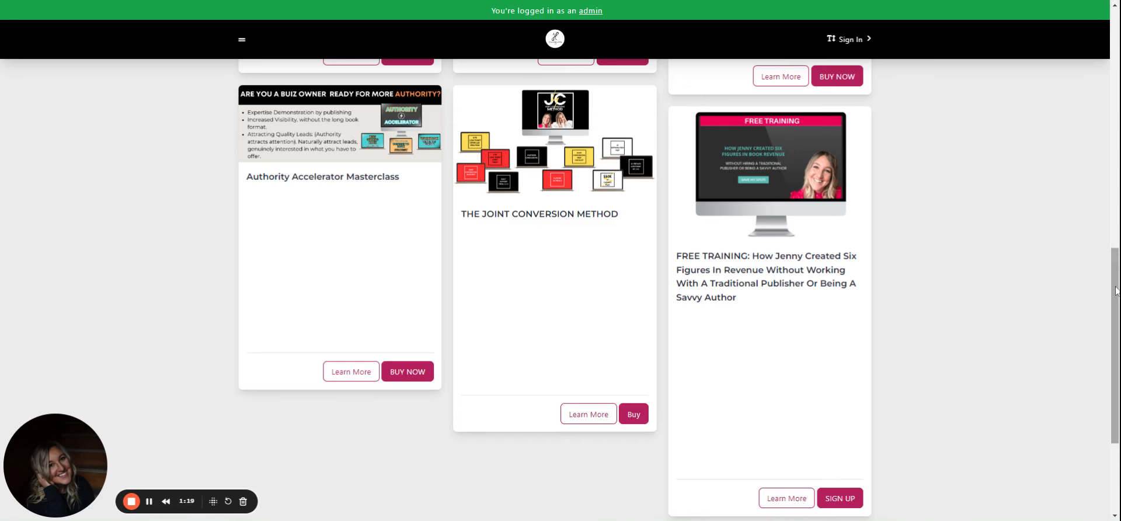
scroll("up", 3)
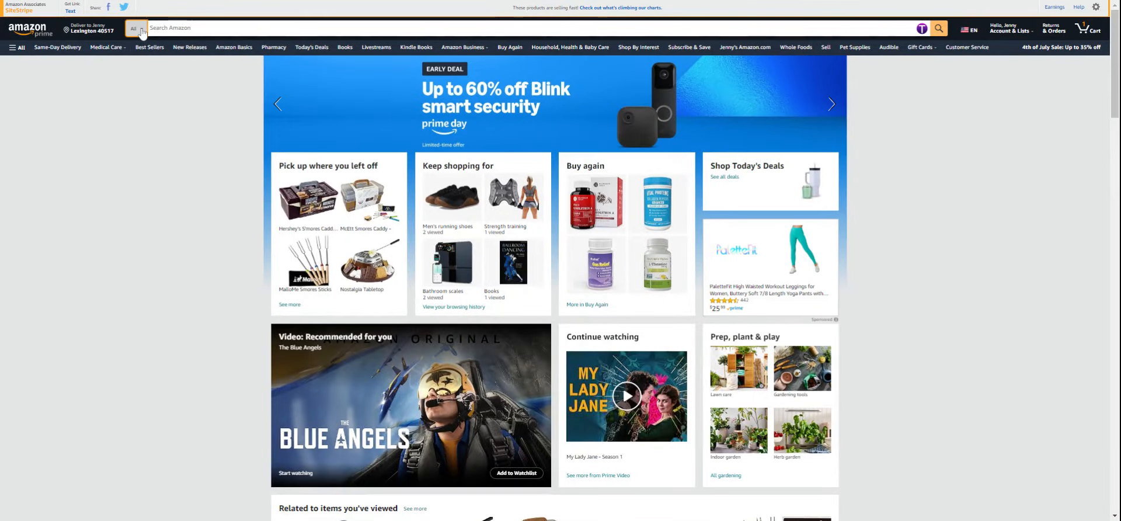
mouse_move(147, 141)
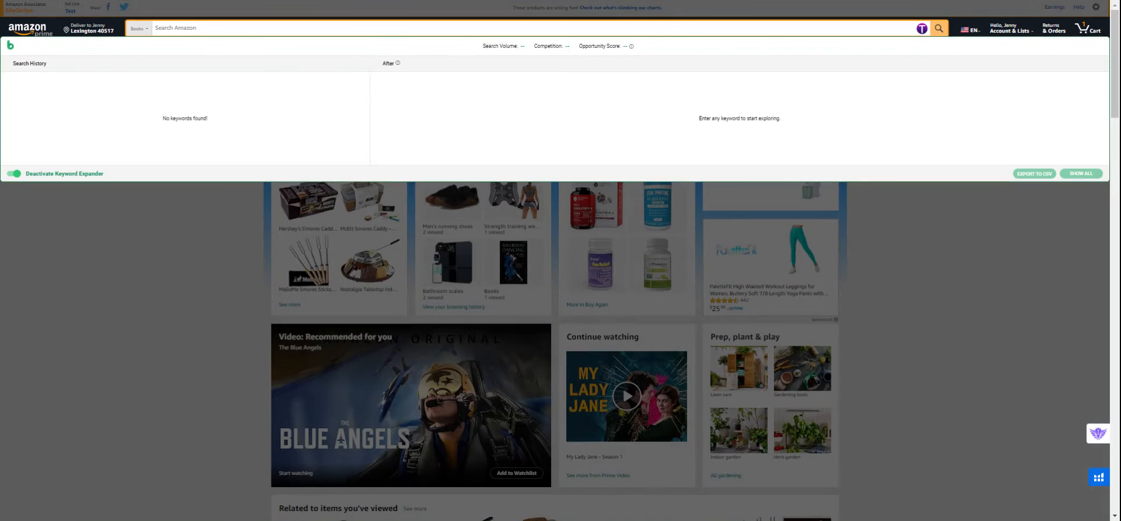
type("composition notebooks")
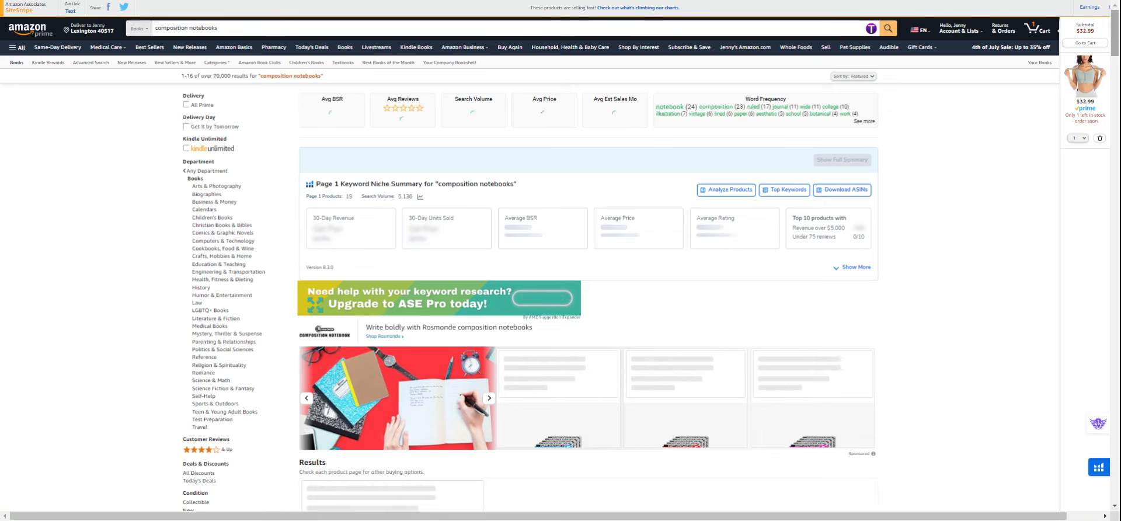
scroll("down", 3)
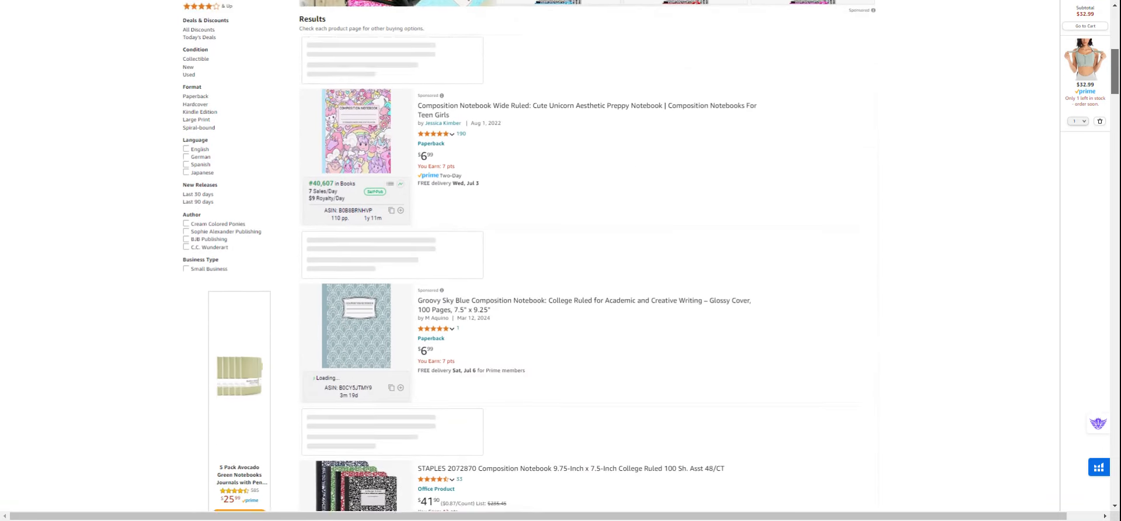
scroll("down", 3)
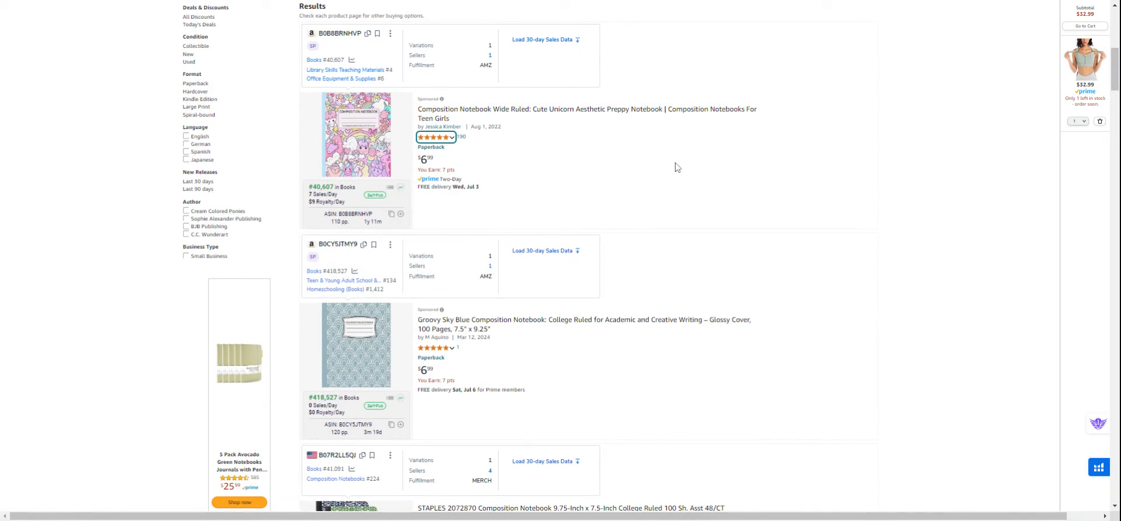
mouse_move(725, 249)
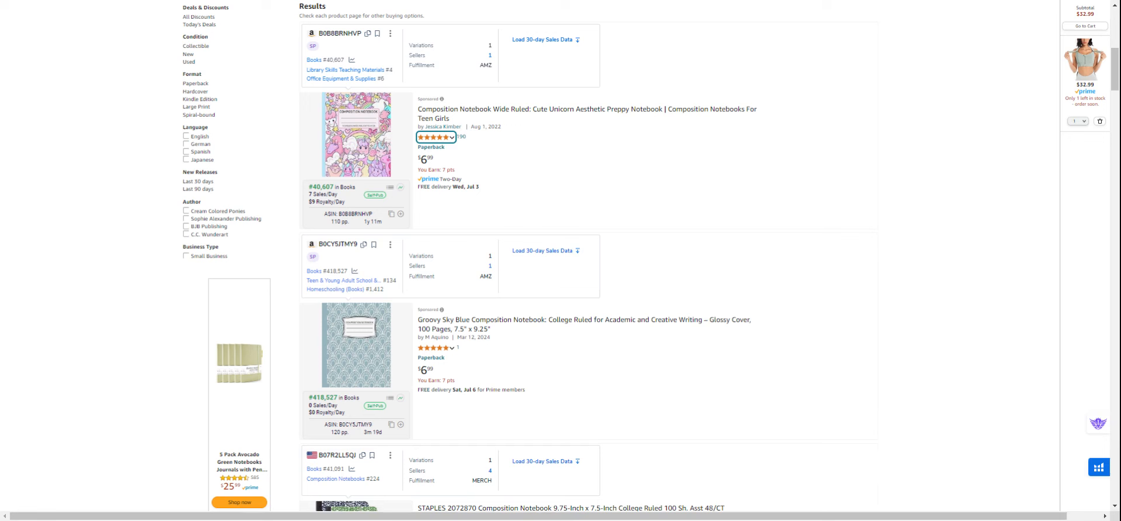
mouse_move(1012, 59)
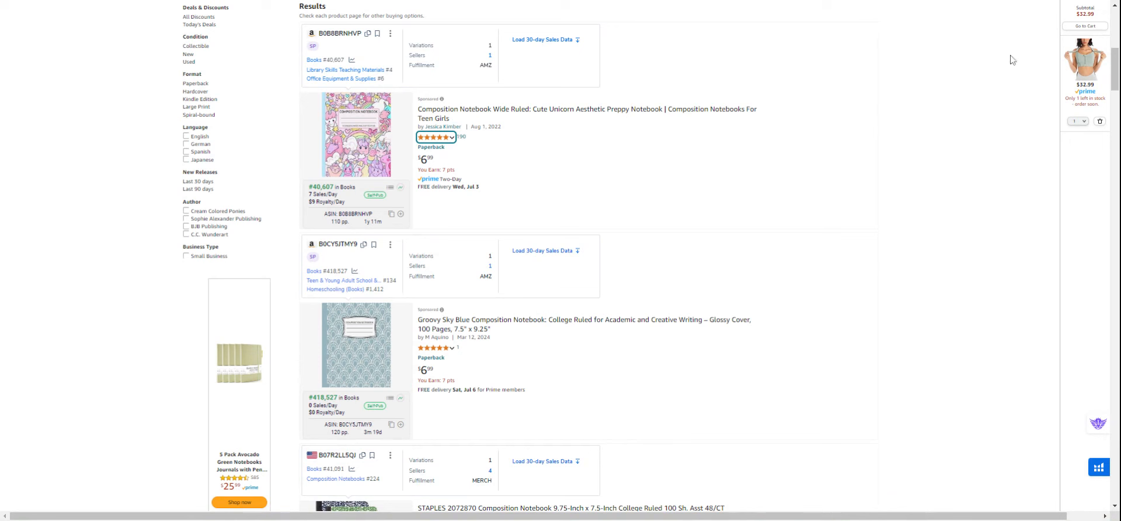
mouse_move(1025, 4)
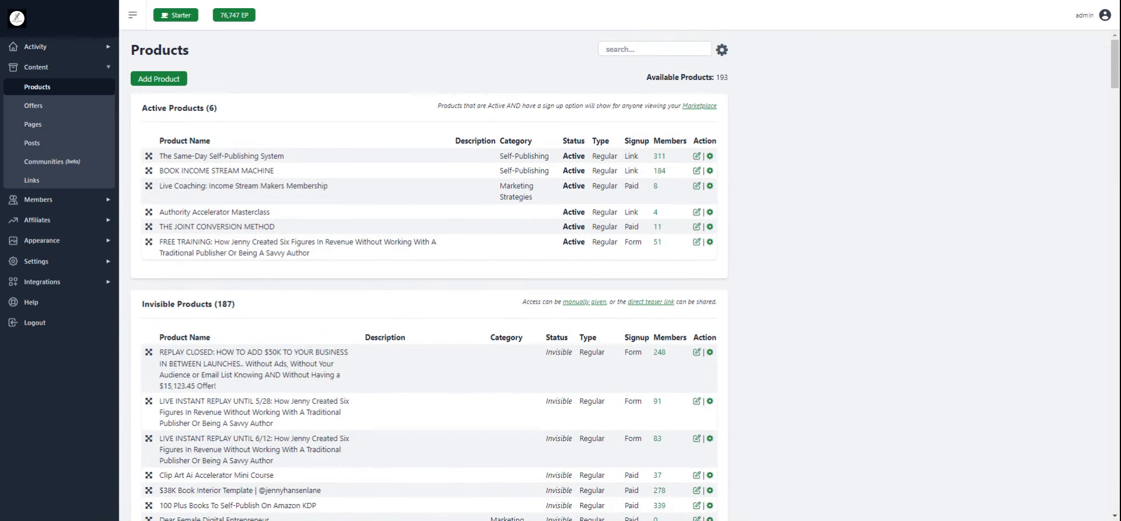
scroll("down", 3)
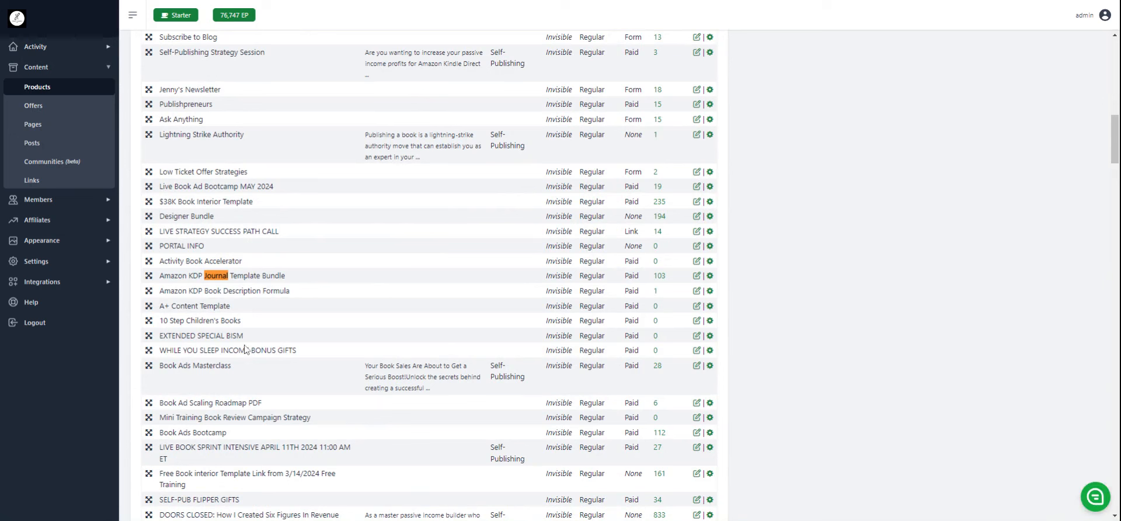
mouse_move(649, 284)
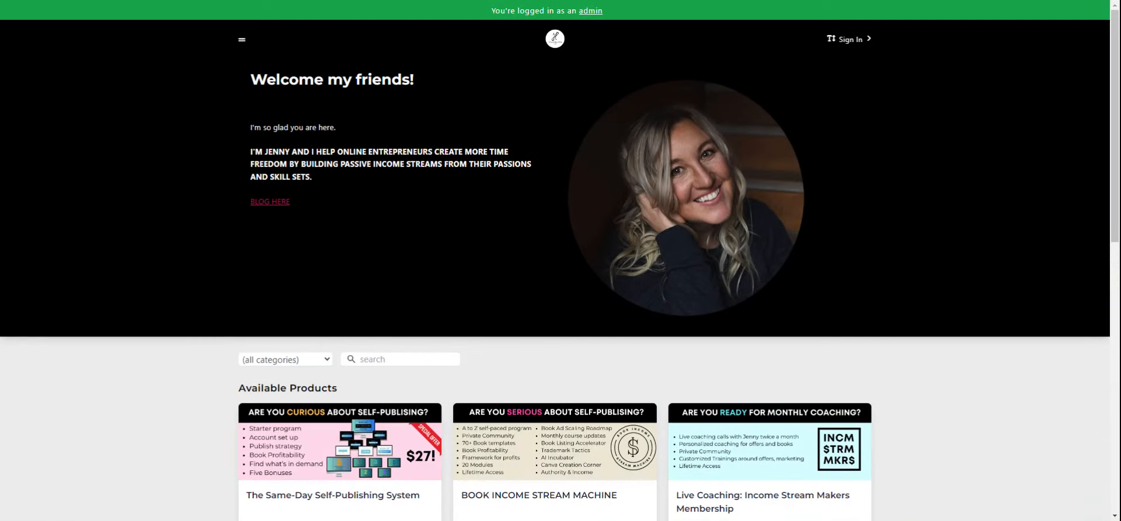
mouse_move(900, 115)
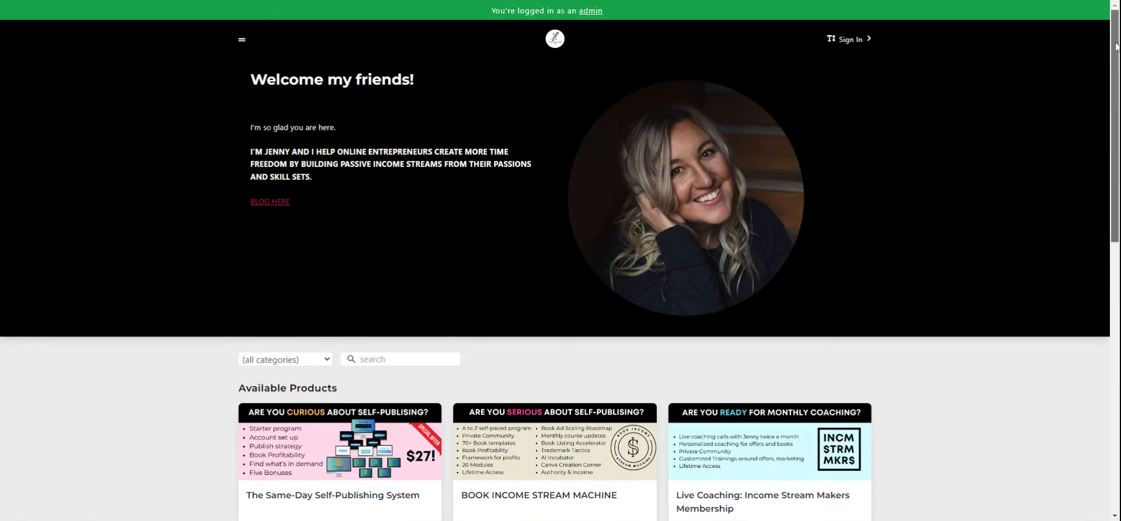
scroll("down", 3)
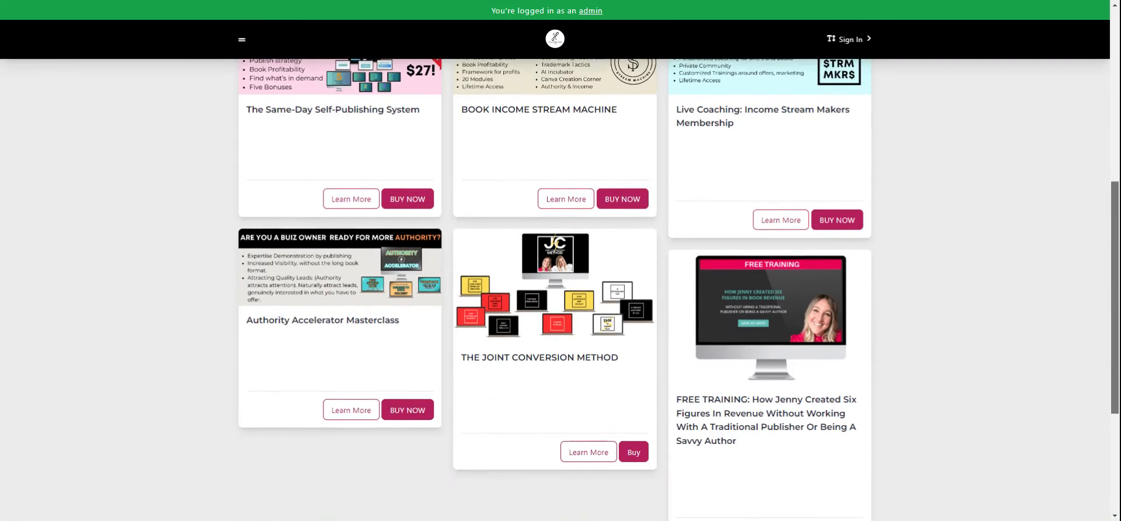
scroll("down", 3)
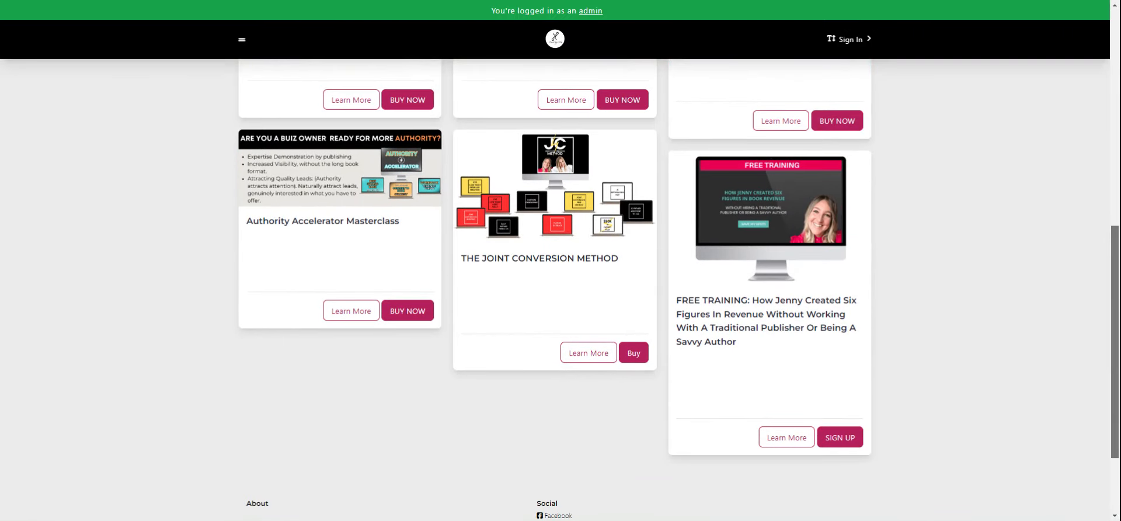
mouse_move(717, 252)
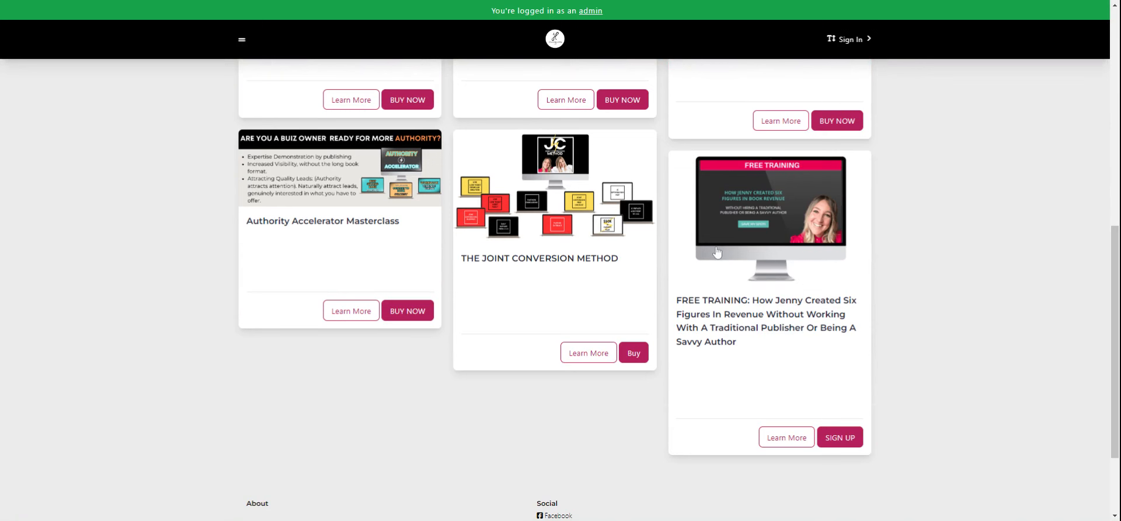
mouse_move(717, 252)
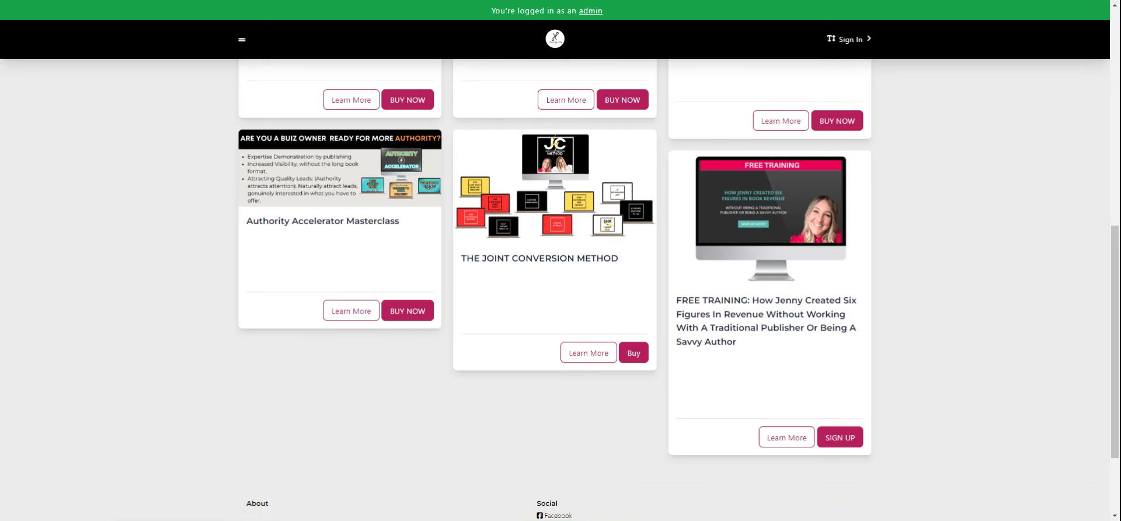
mouse_move(797, 182)
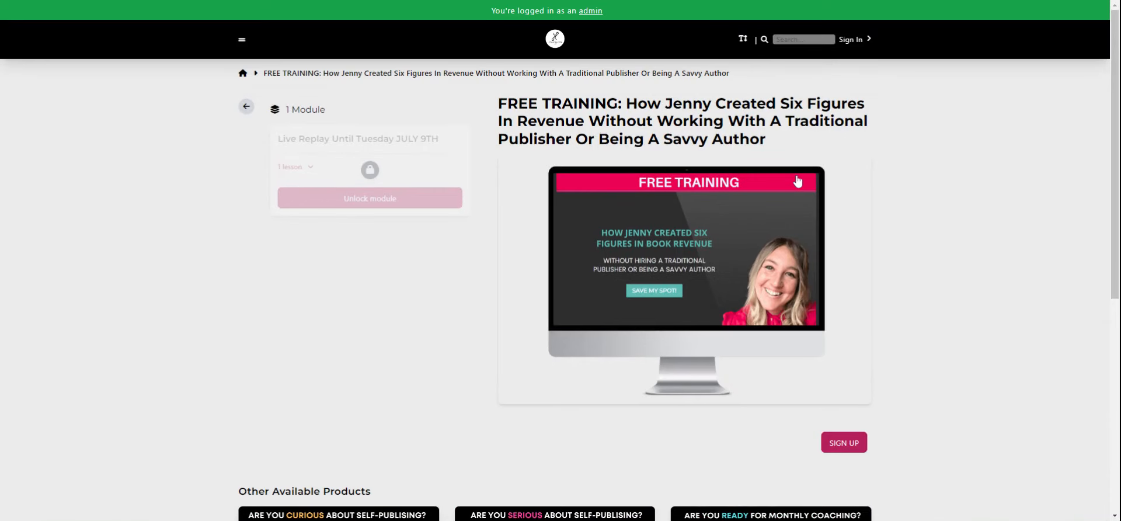
scroll("down", 3)
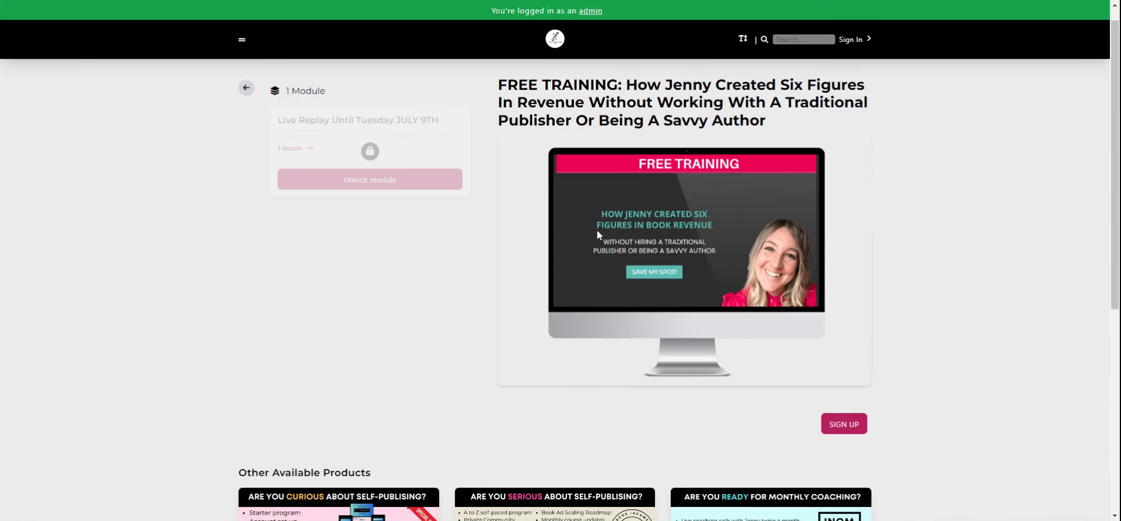
mouse_move(1115, 101)
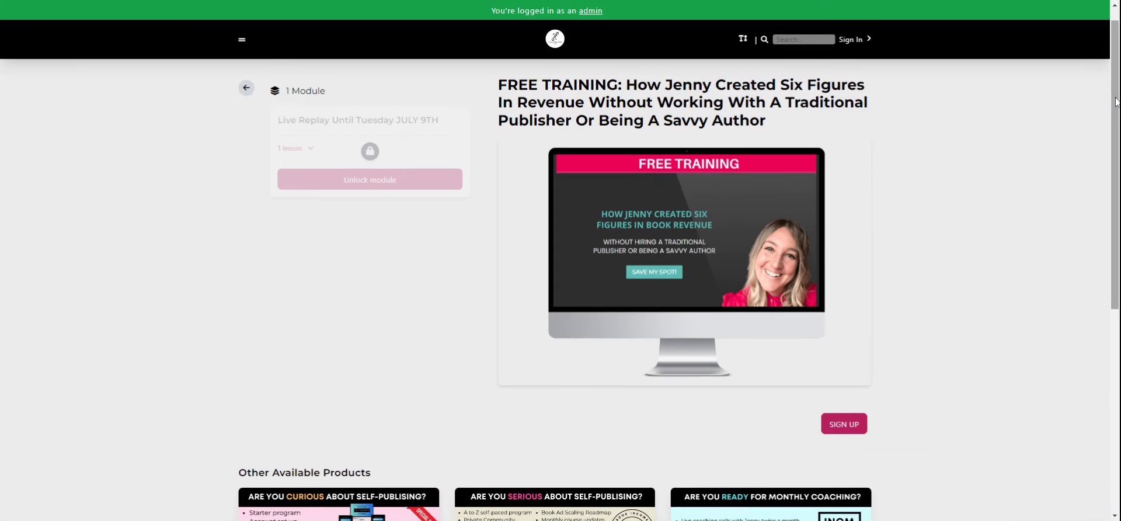
scroll("down", 3)
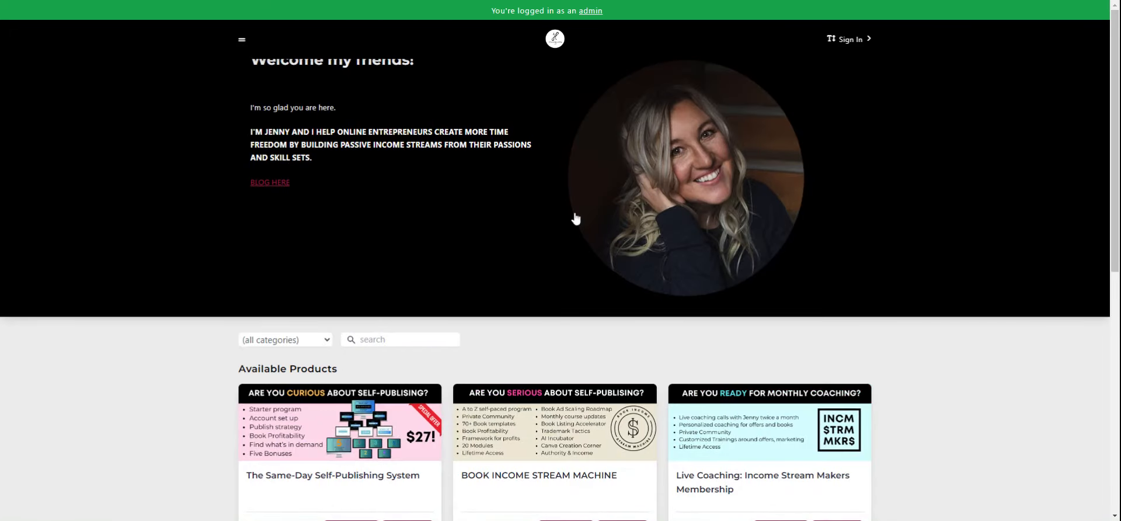
scroll("down", 3)
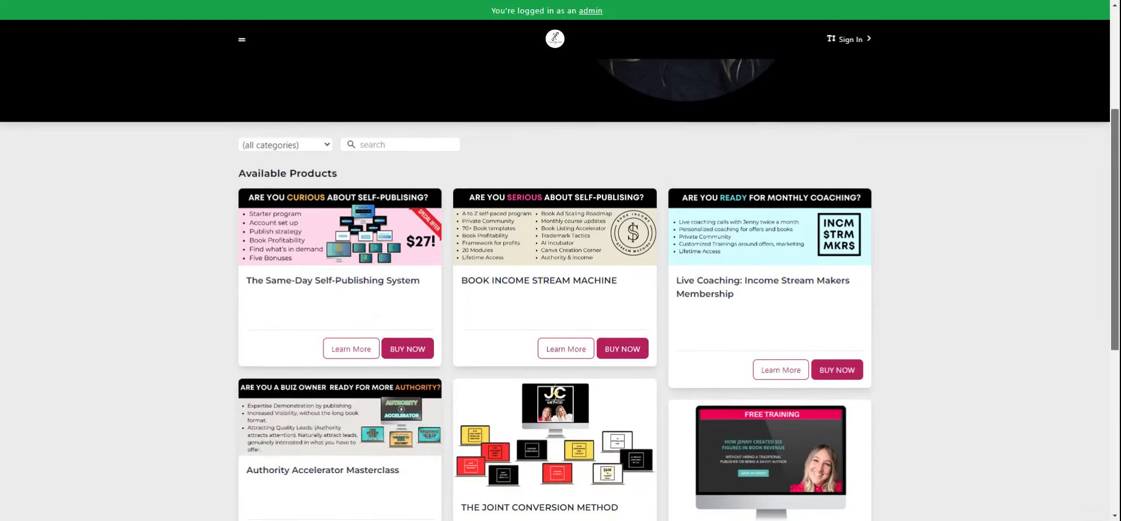
scroll("down", 3)
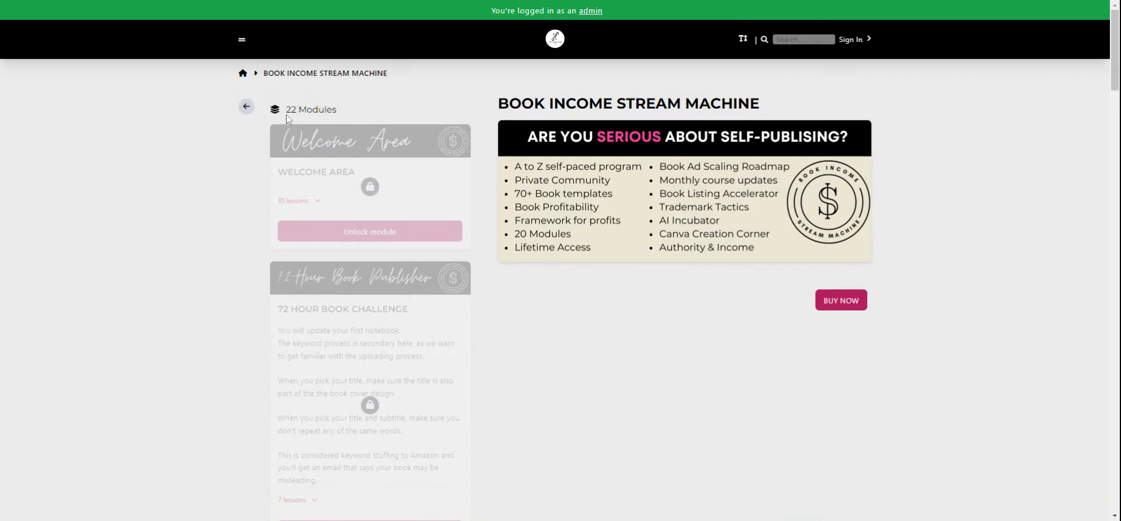
mouse_move(1000, 84)
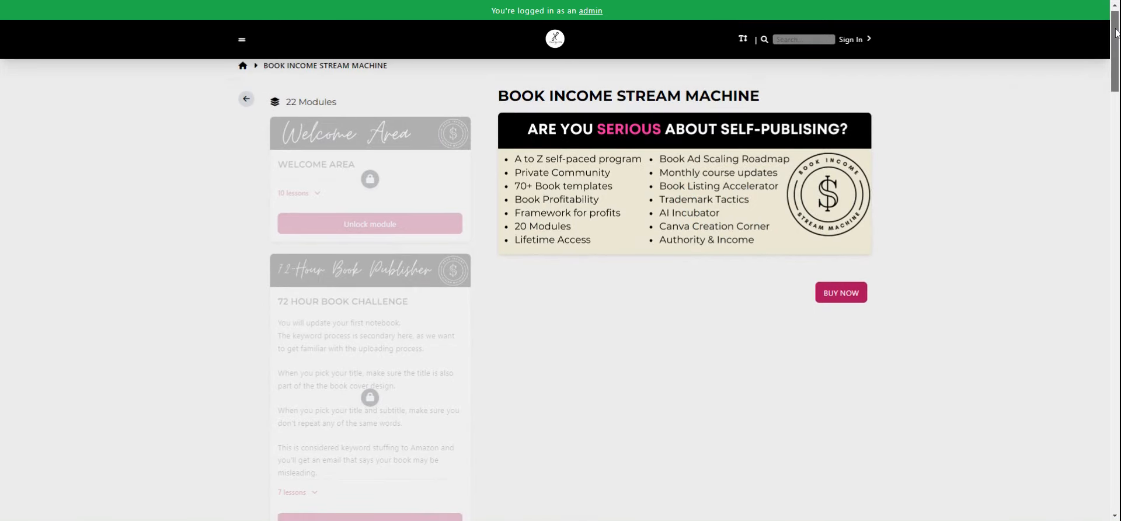
scroll("down", 3)
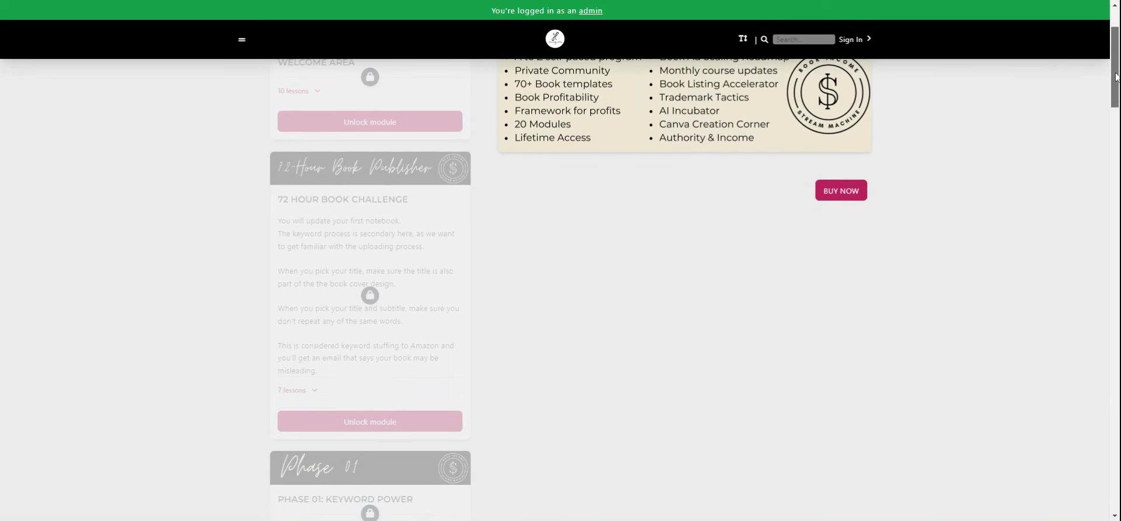
scroll("down", 3)
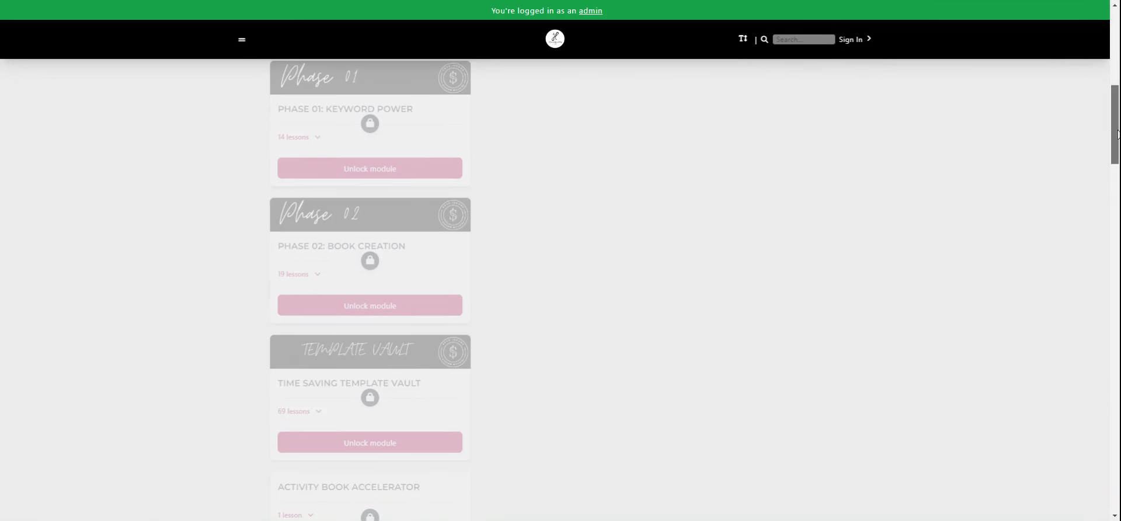
scroll("down", 3)
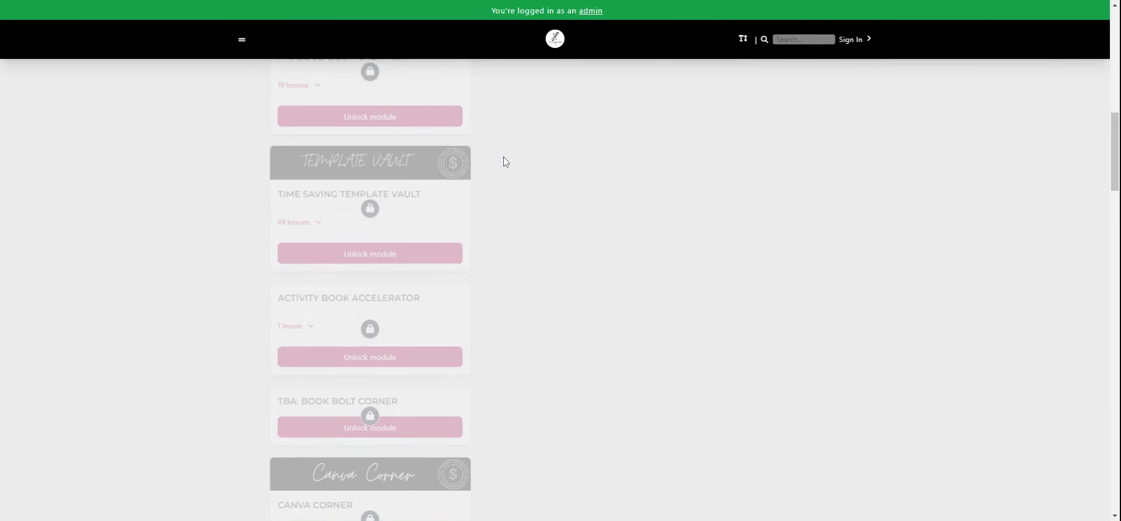
mouse_move(370, 195)
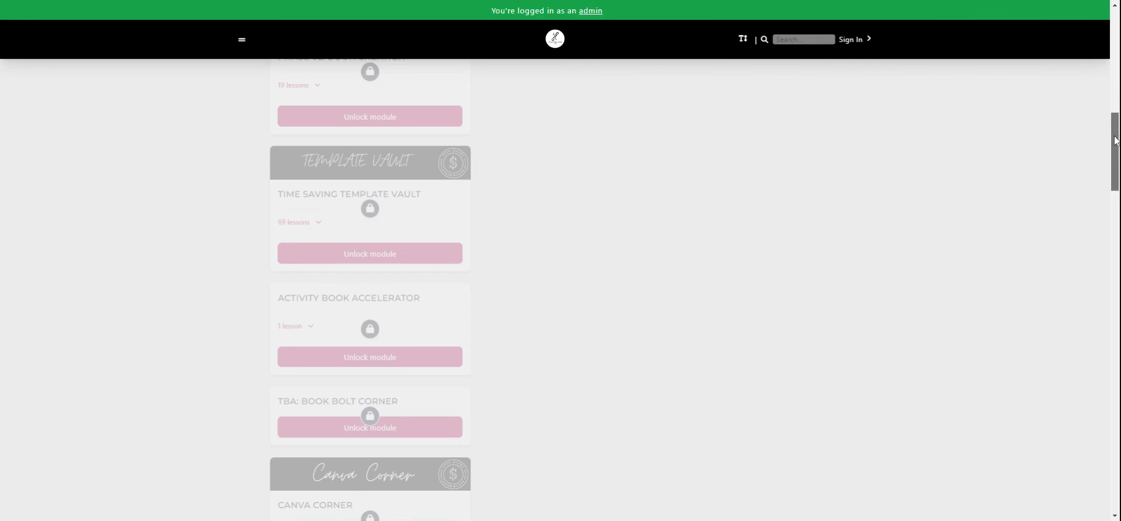
scroll("down", 3)
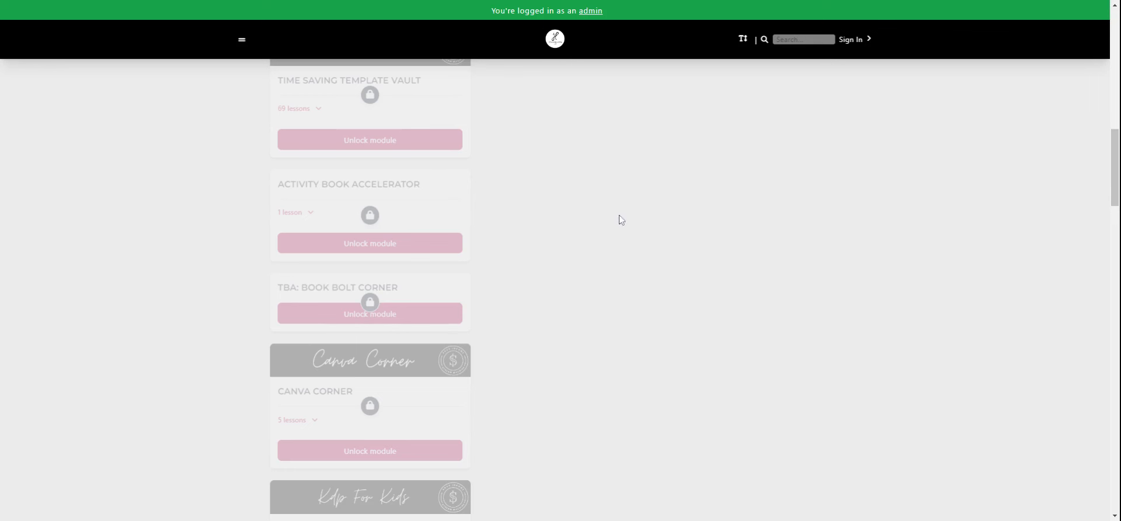
mouse_move(1115, 162)
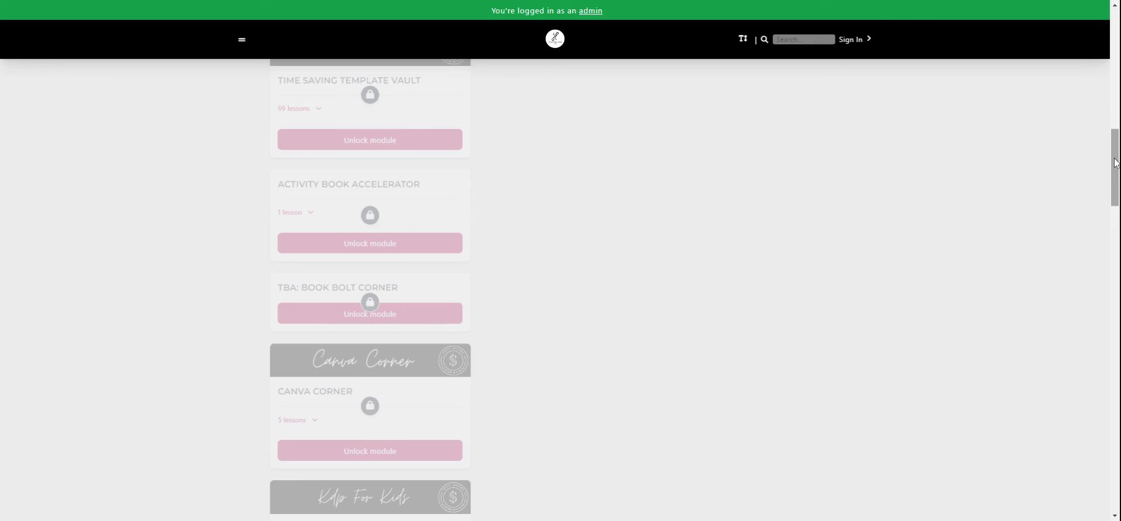
scroll("down", 3)
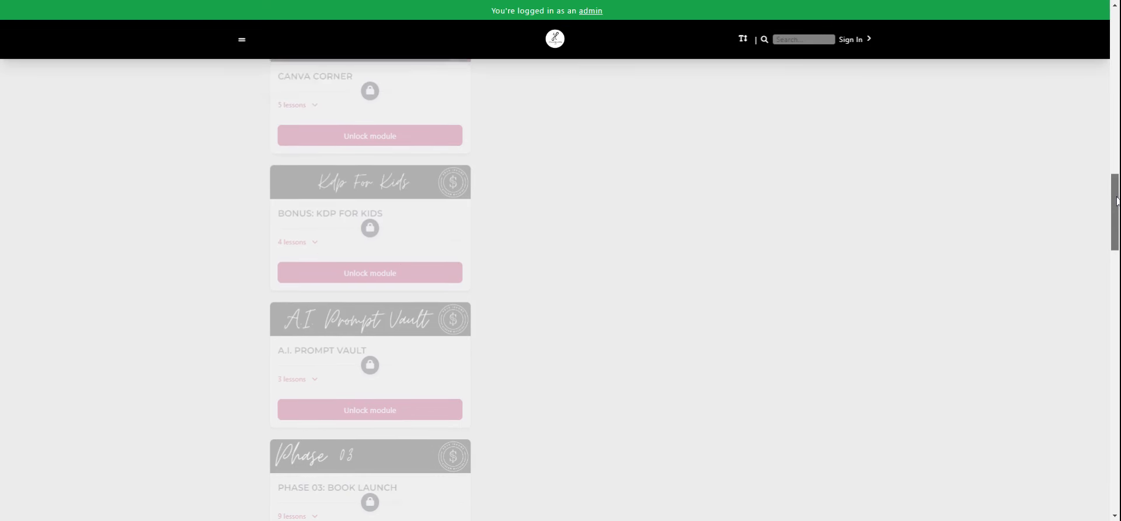
scroll("down", 3)
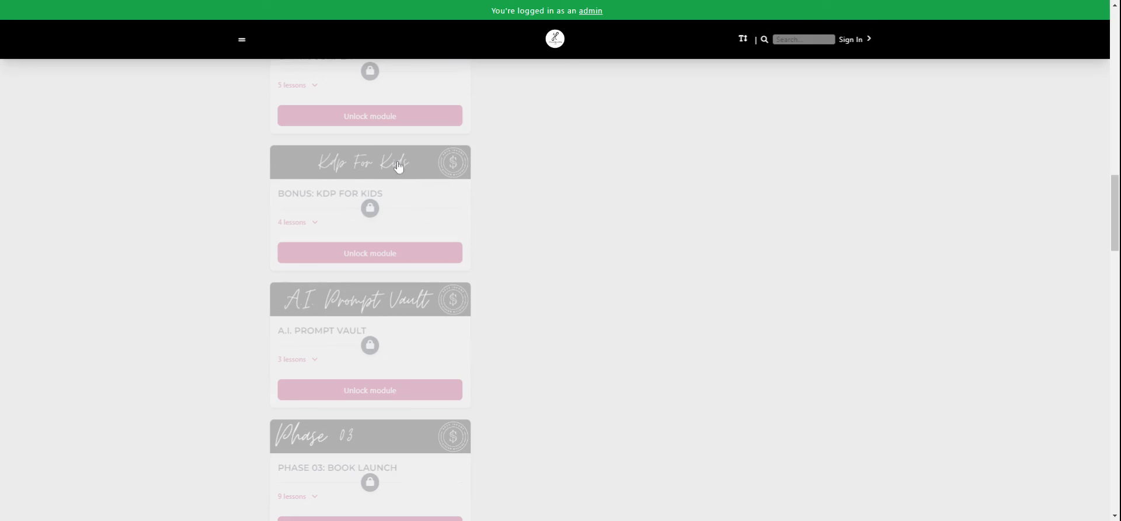
mouse_move(482, 211)
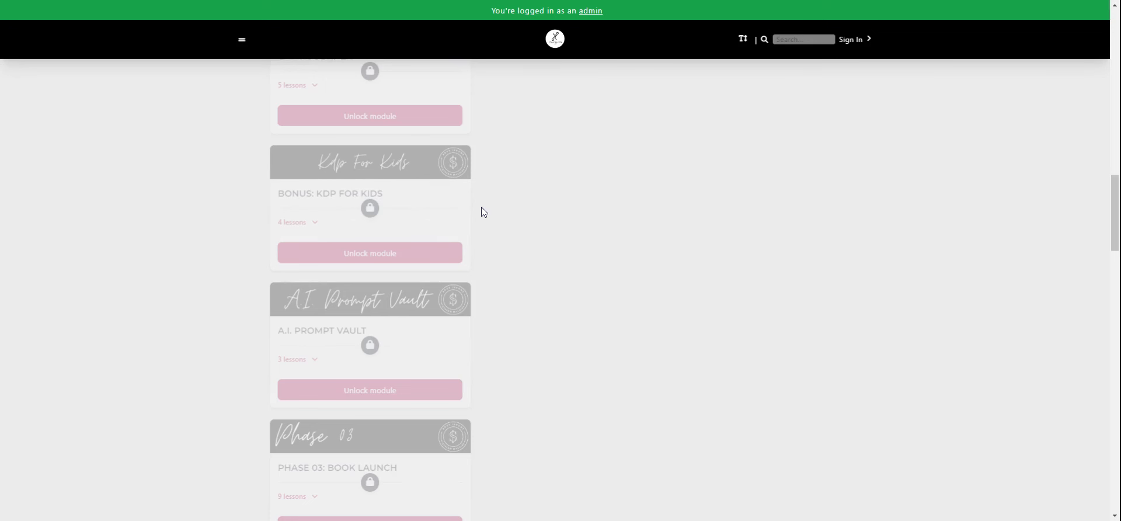
mouse_move(436, 242)
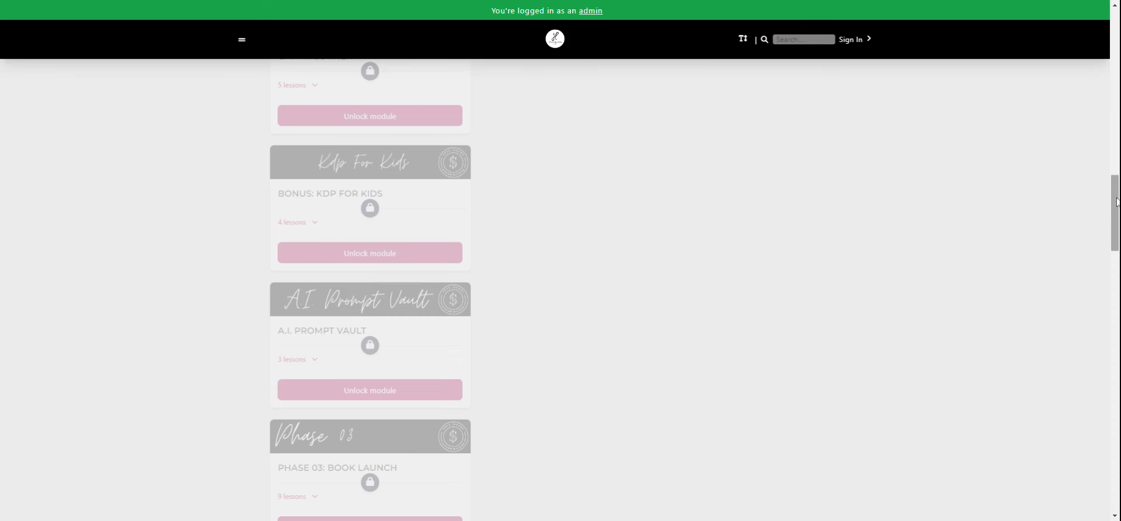
scroll("down", 3)
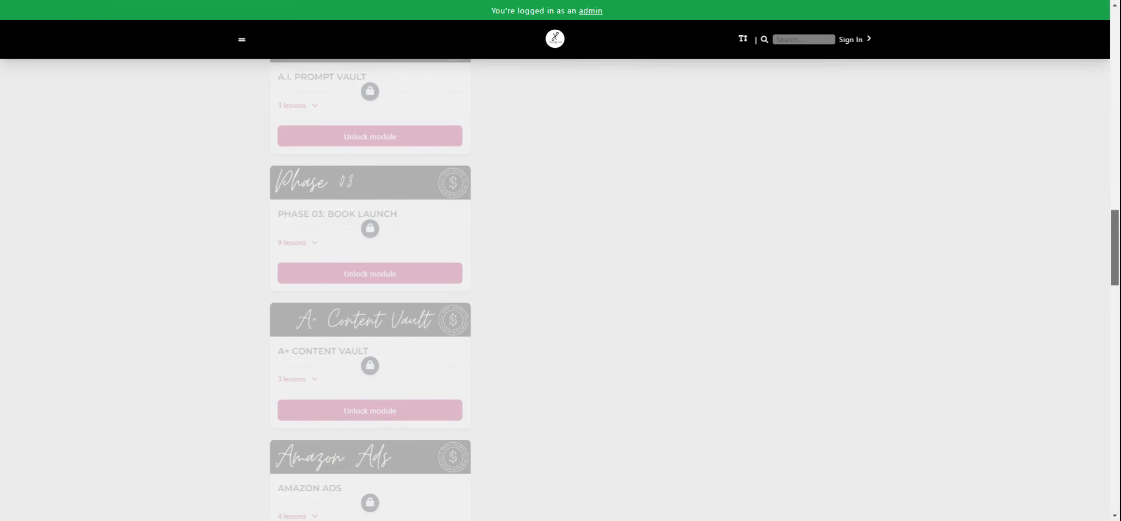
scroll("down", 3)
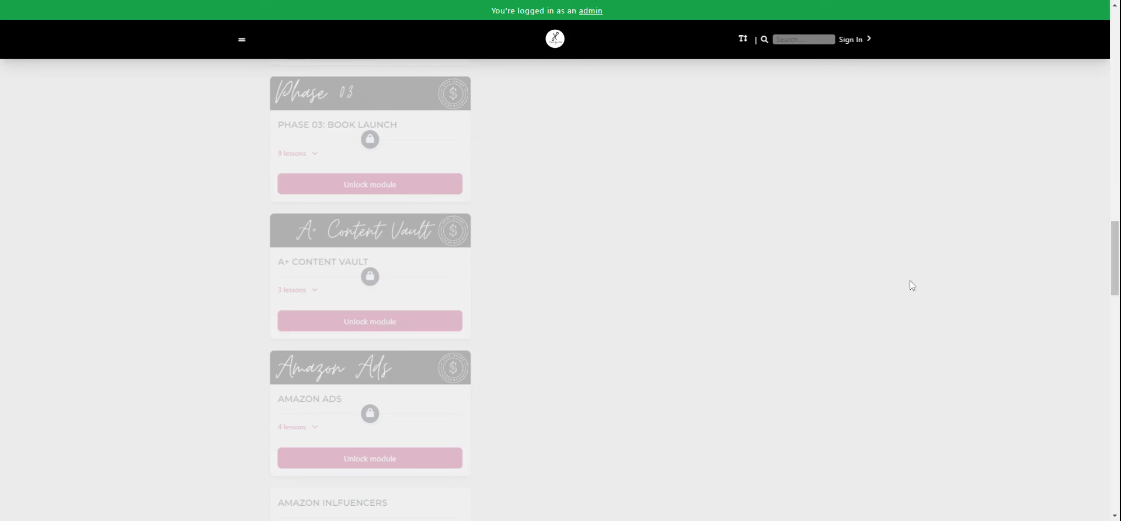
scroll("down", 3)
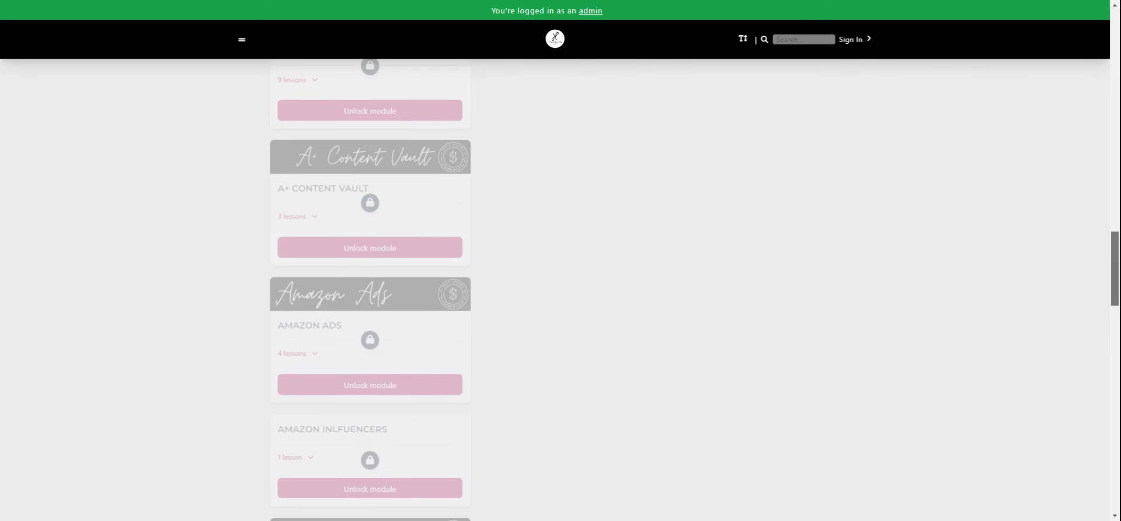
scroll("down", 3)
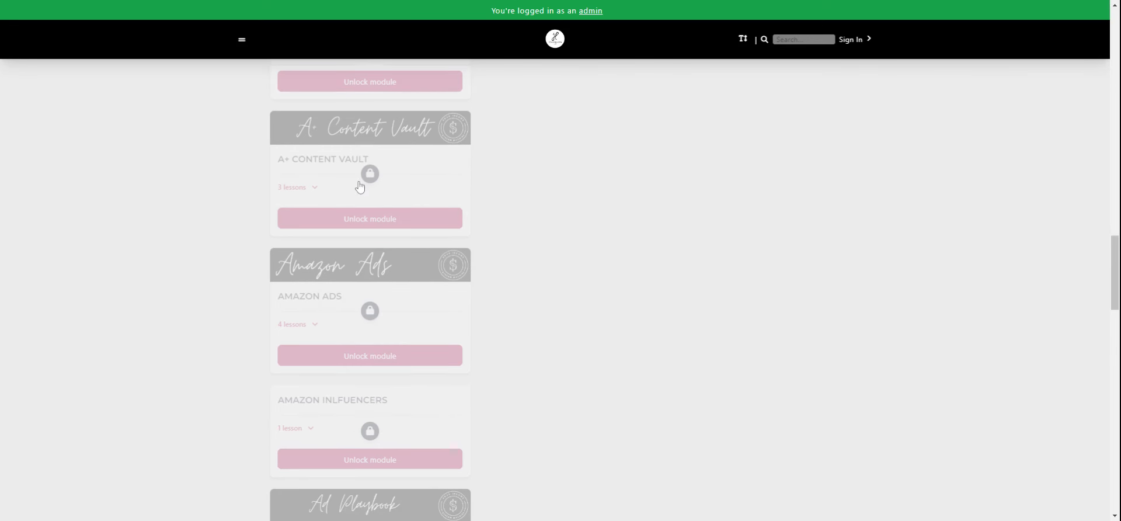
mouse_move(333, 300)
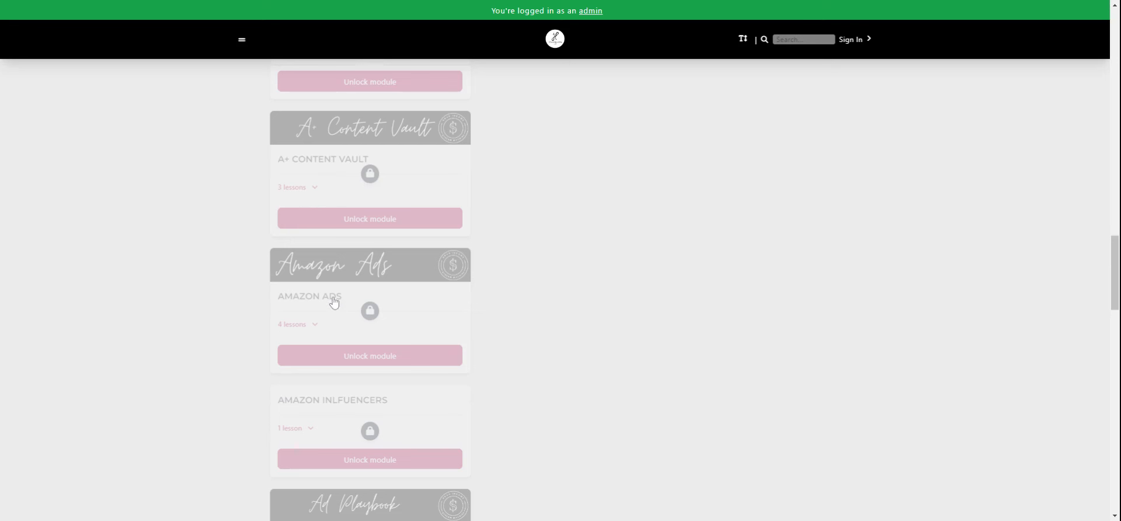
mouse_move(993, 322)
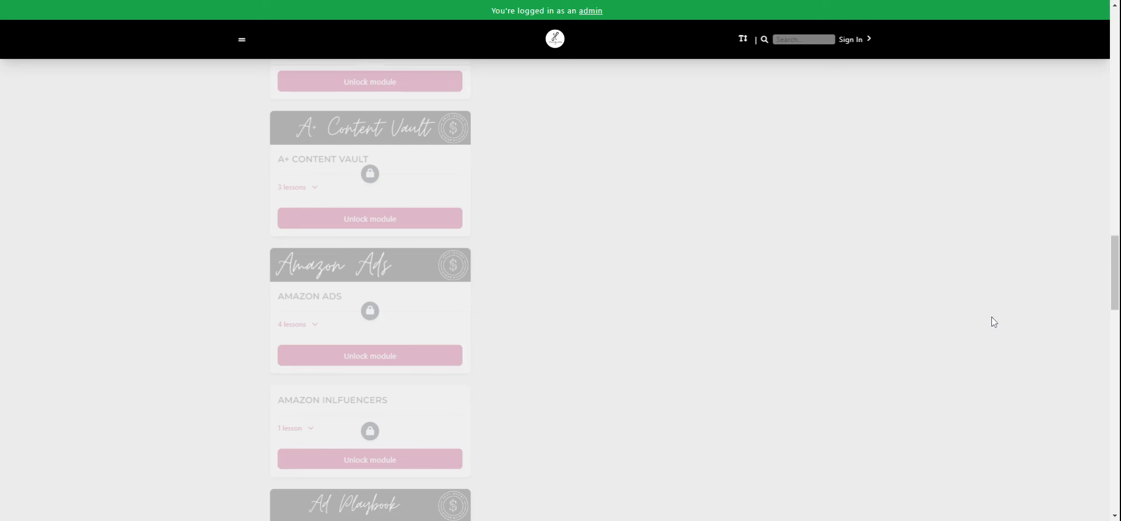
scroll("down", 3)
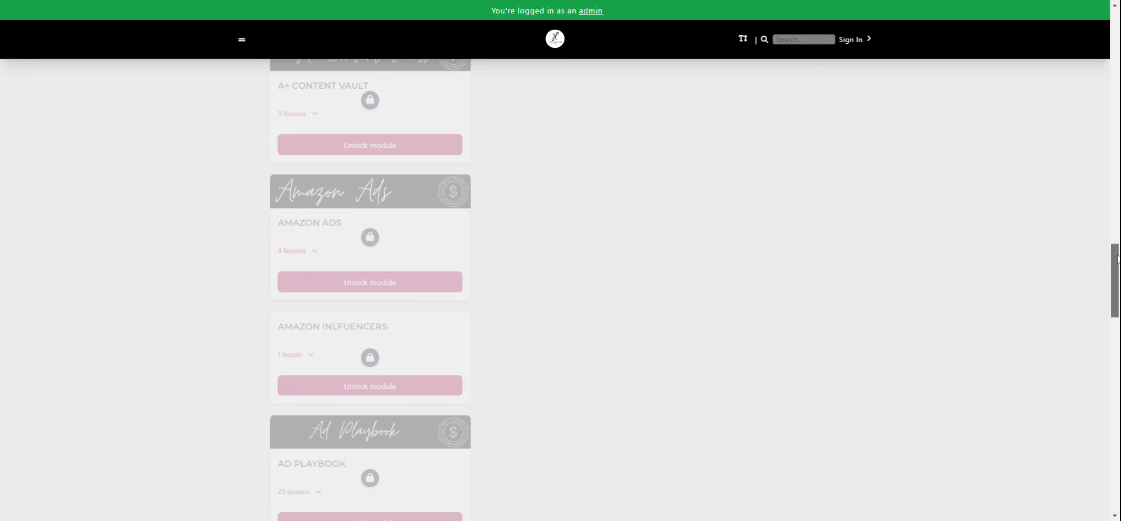
scroll("down", 3)
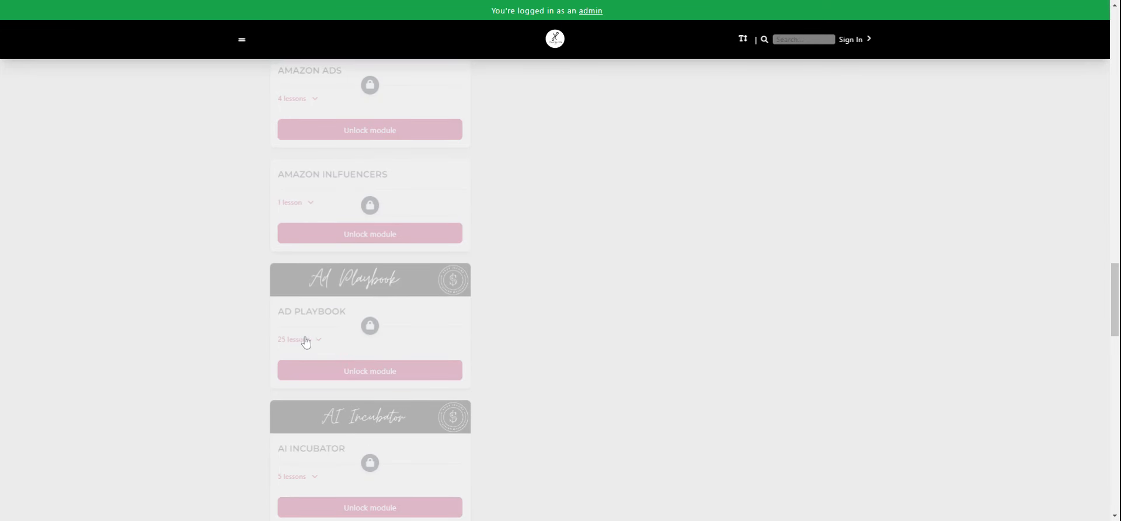
mouse_move(298, 343)
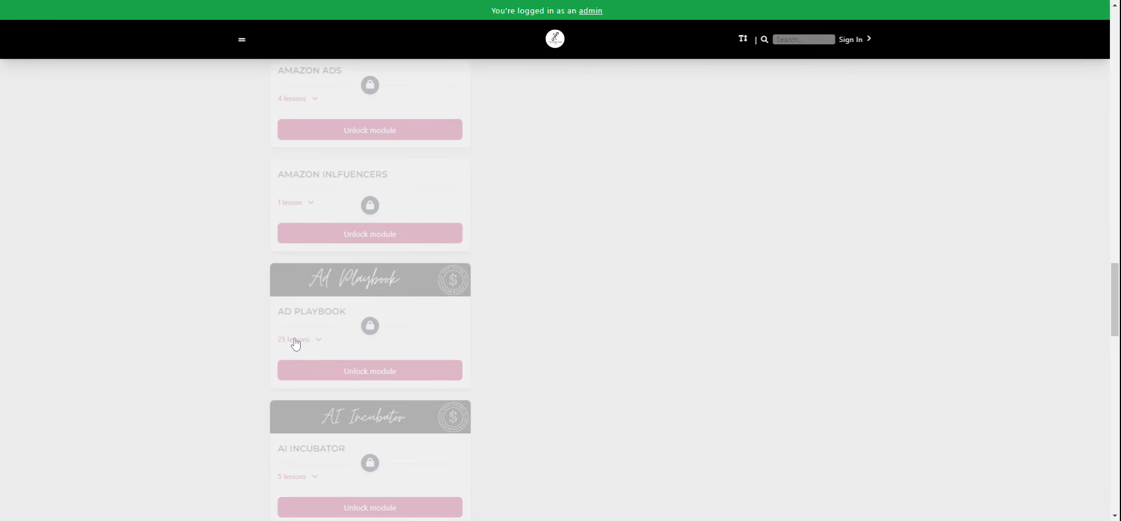
mouse_move(983, 354)
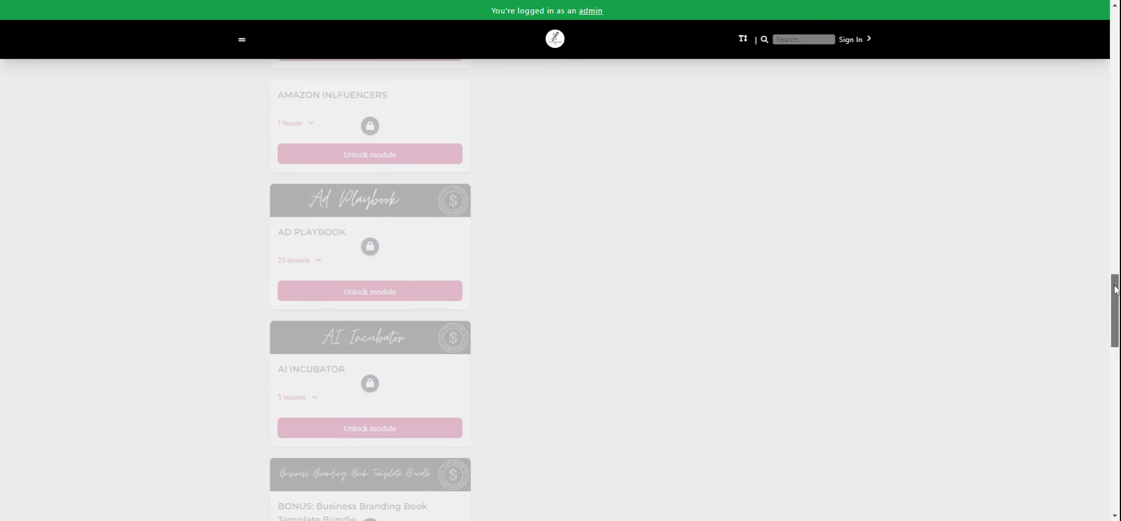
scroll("down", 3)
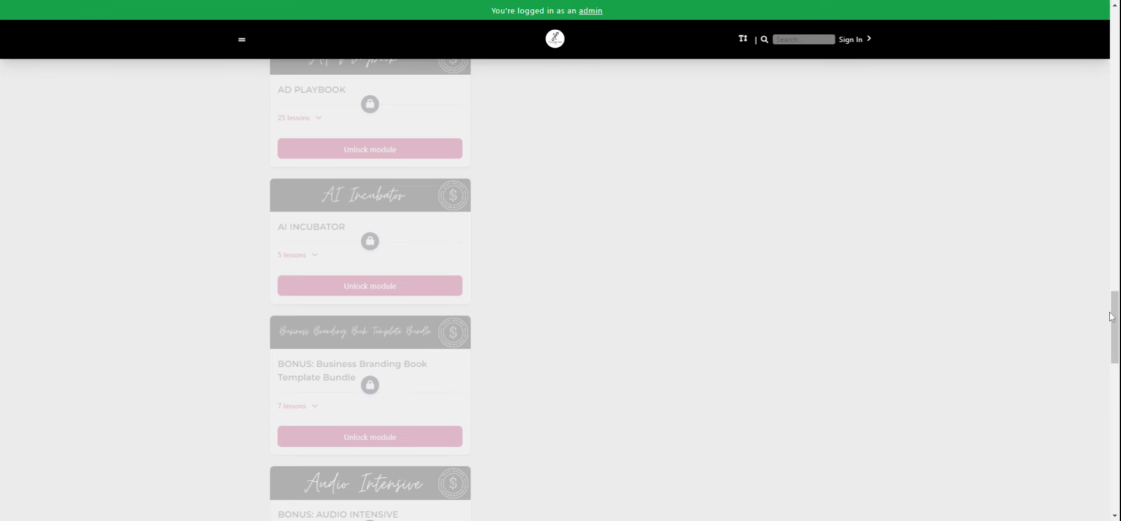
scroll("down", 3)
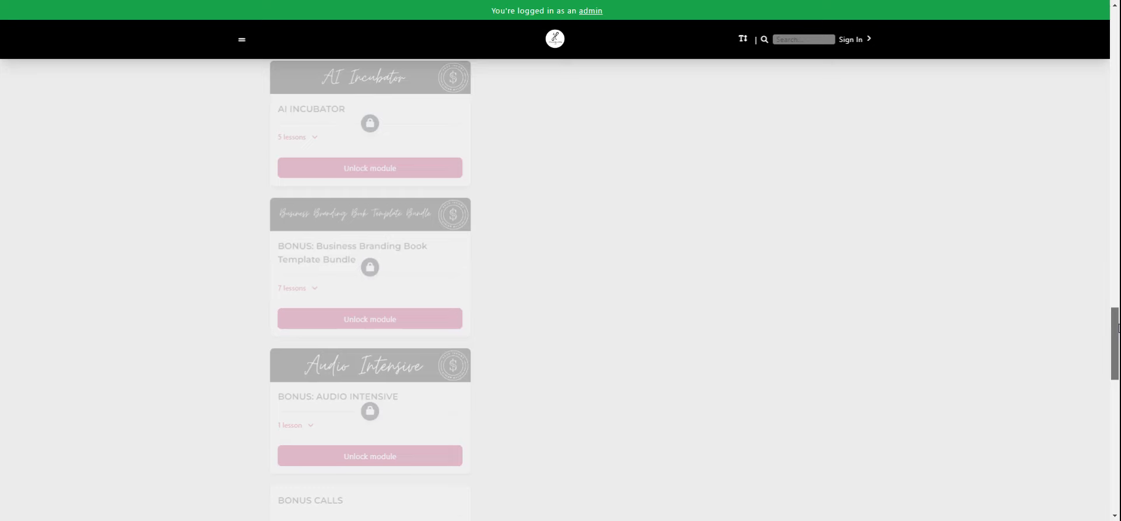
scroll("down", 3)
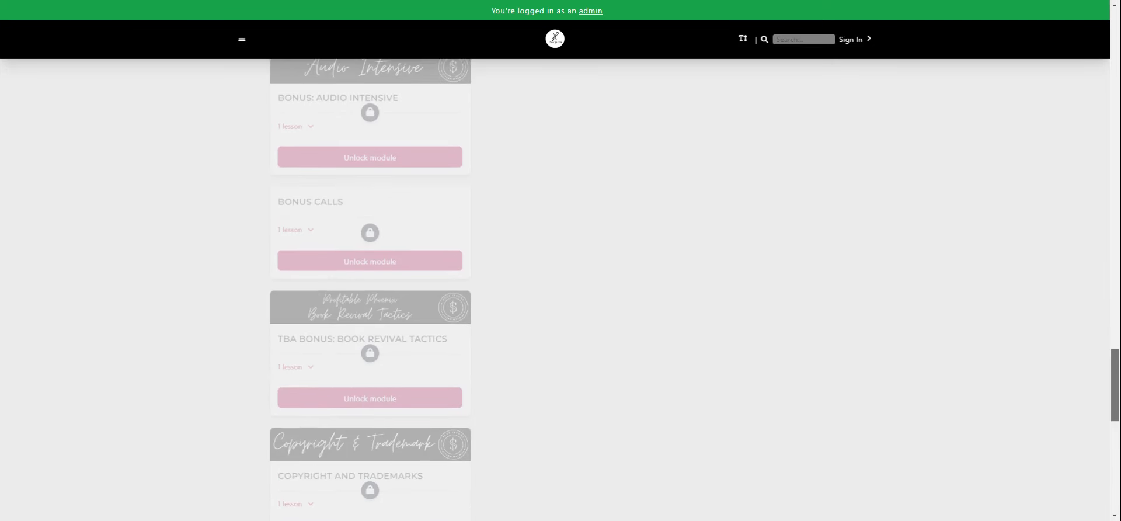
scroll("down", 3)
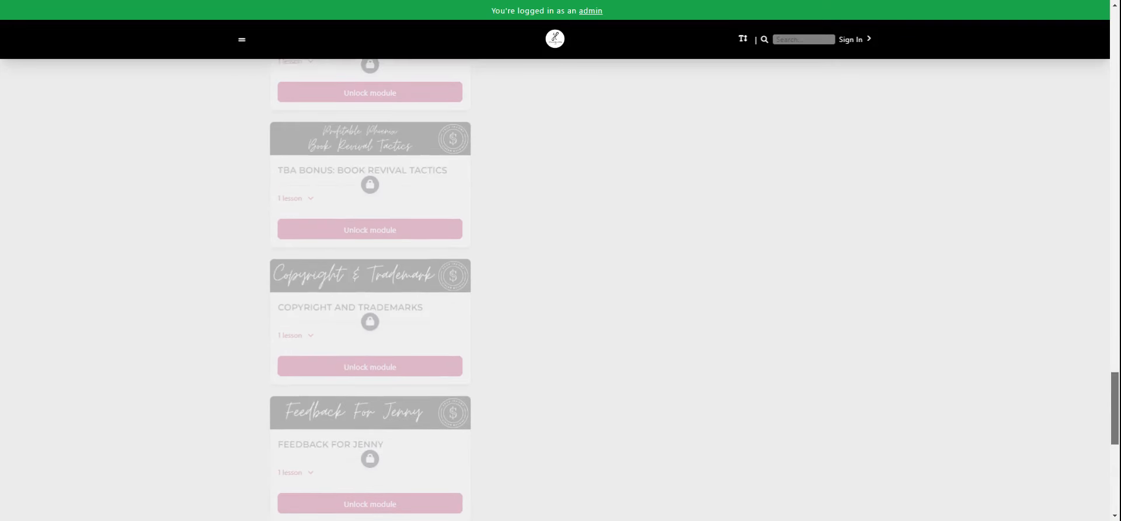
scroll("down", 3)
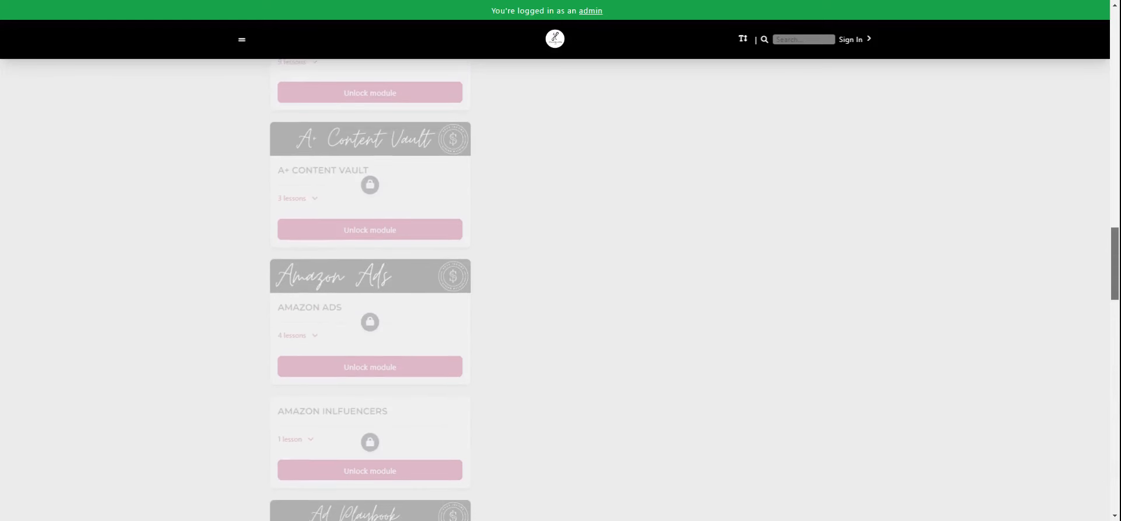
scroll("down", 3)
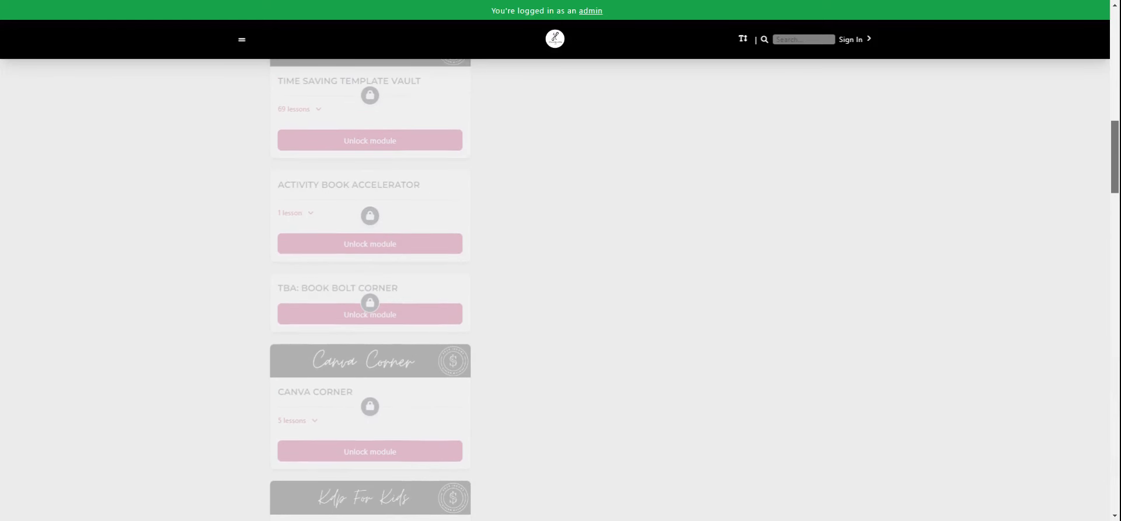
scroll("up", 3)
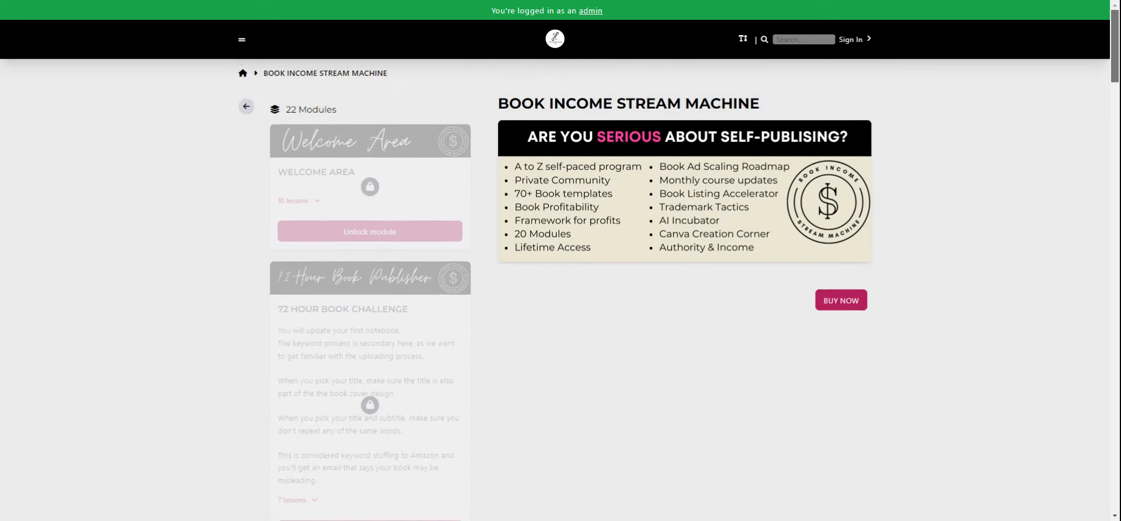
scroll("down", 3)
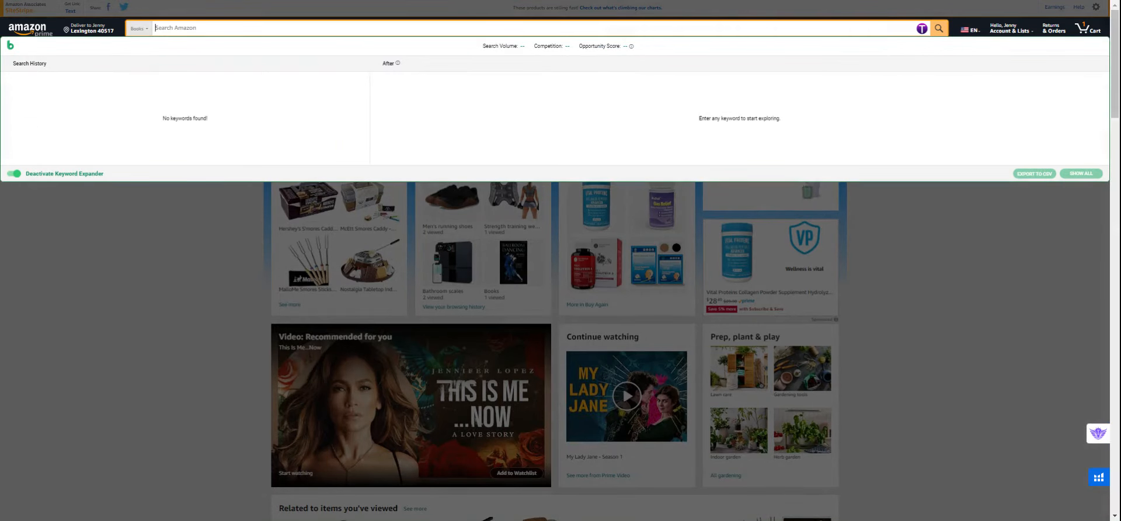
type("digital female entrep")
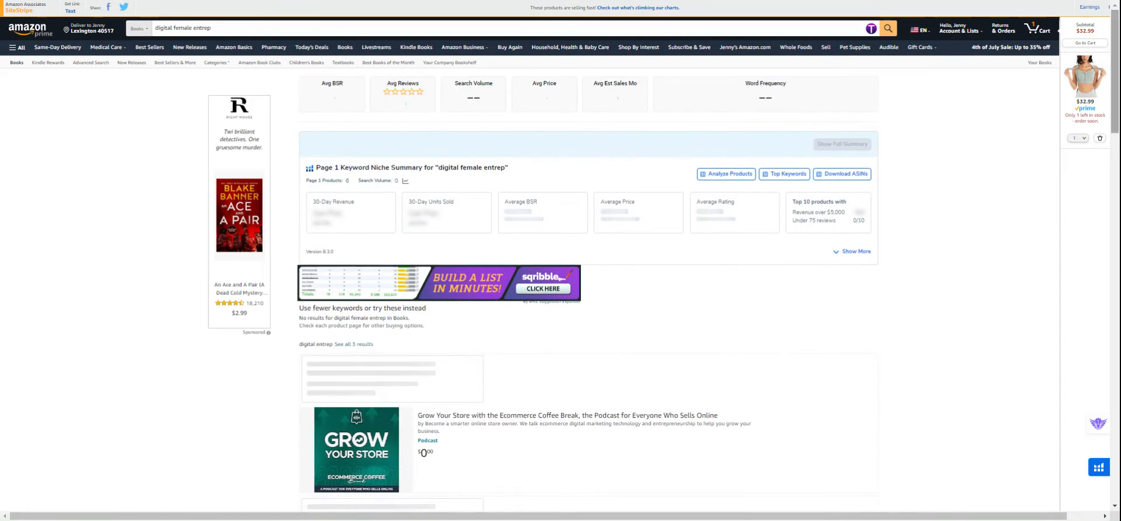
scroll("down", 3)
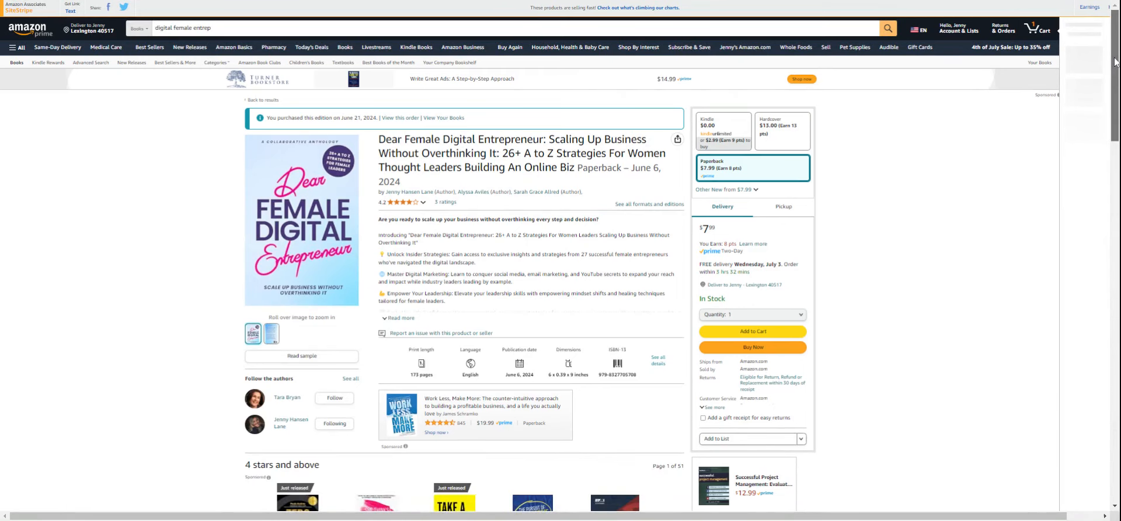
scroll("down", 3)
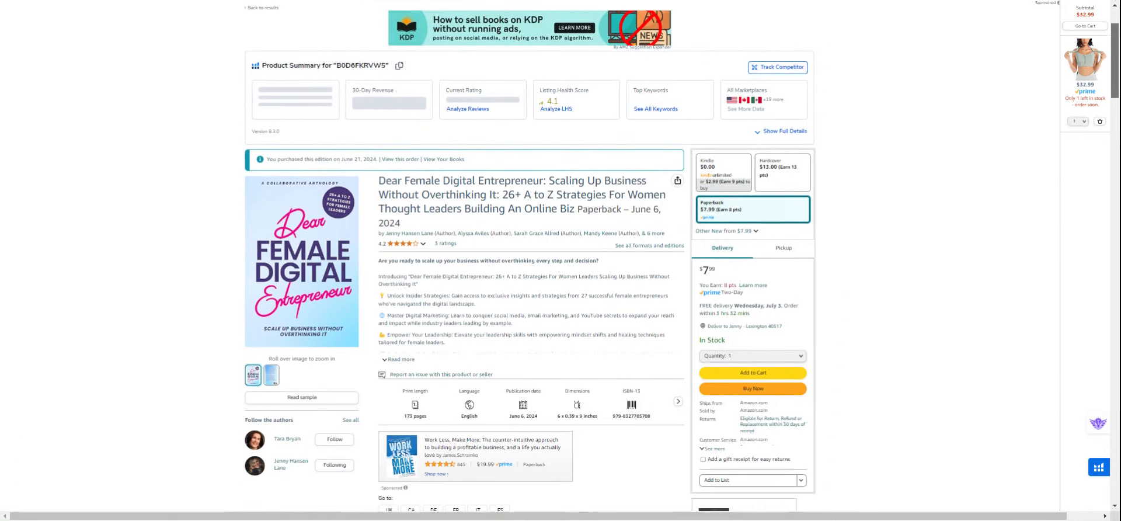
scroll("down", 3)
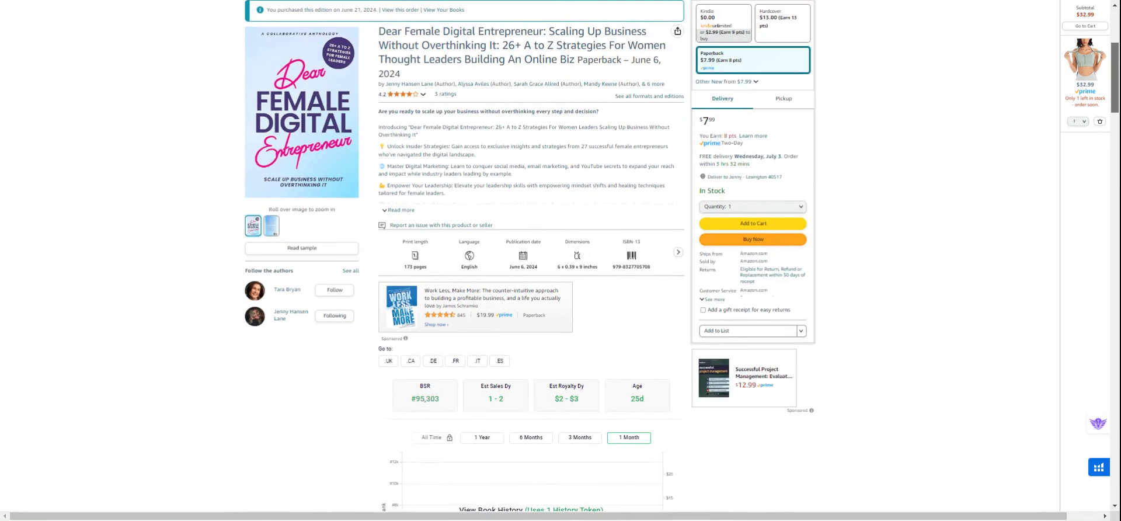
scroll("down", 3)
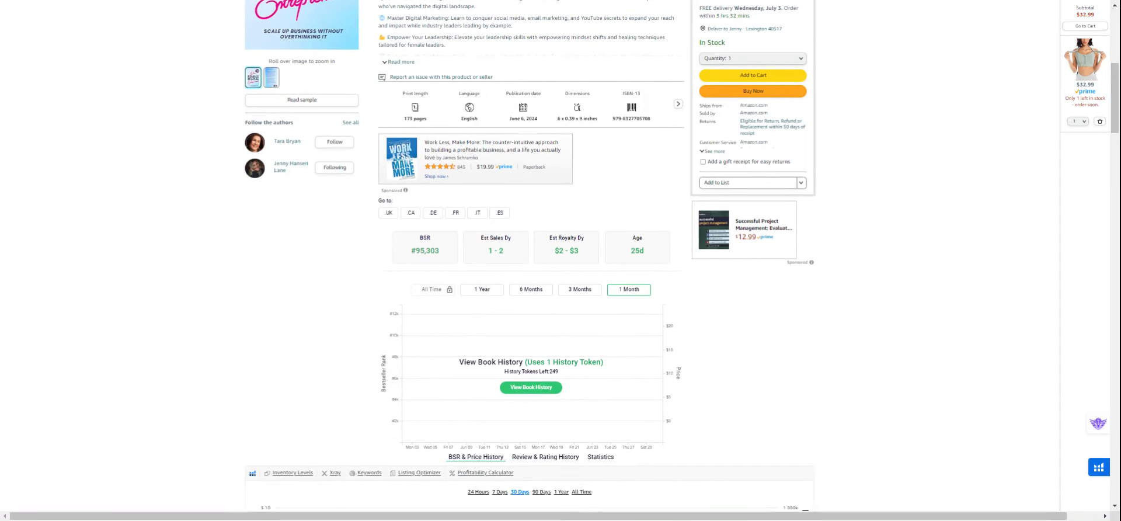
mouse_move(1115, 104)
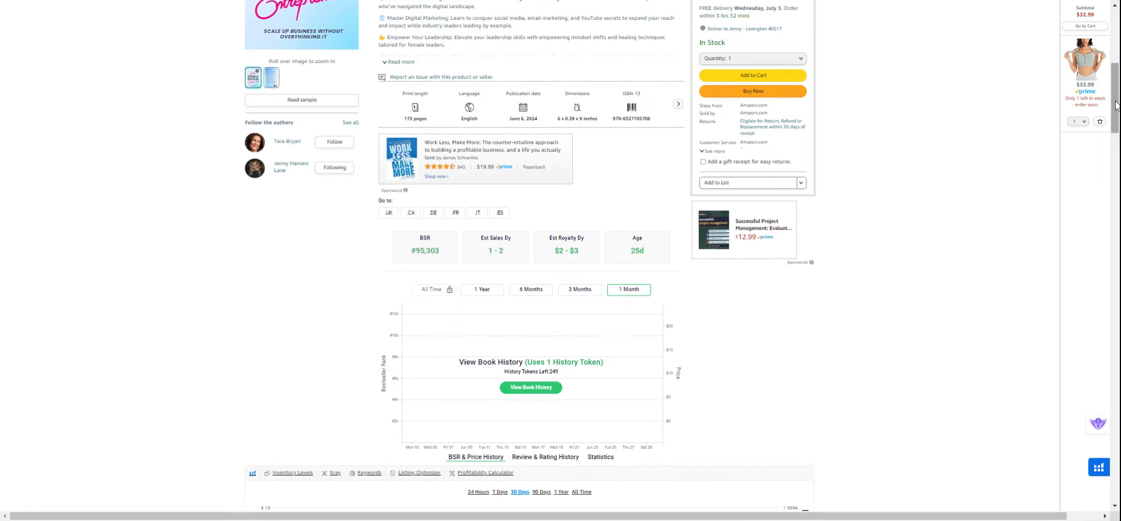
scroll("down", 3)
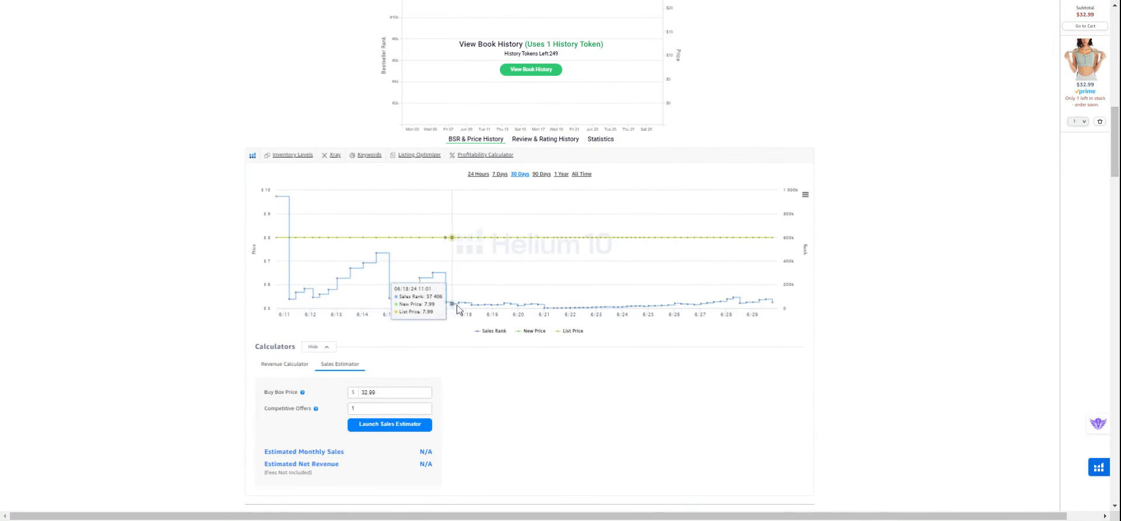
mouse_move(511, 304)
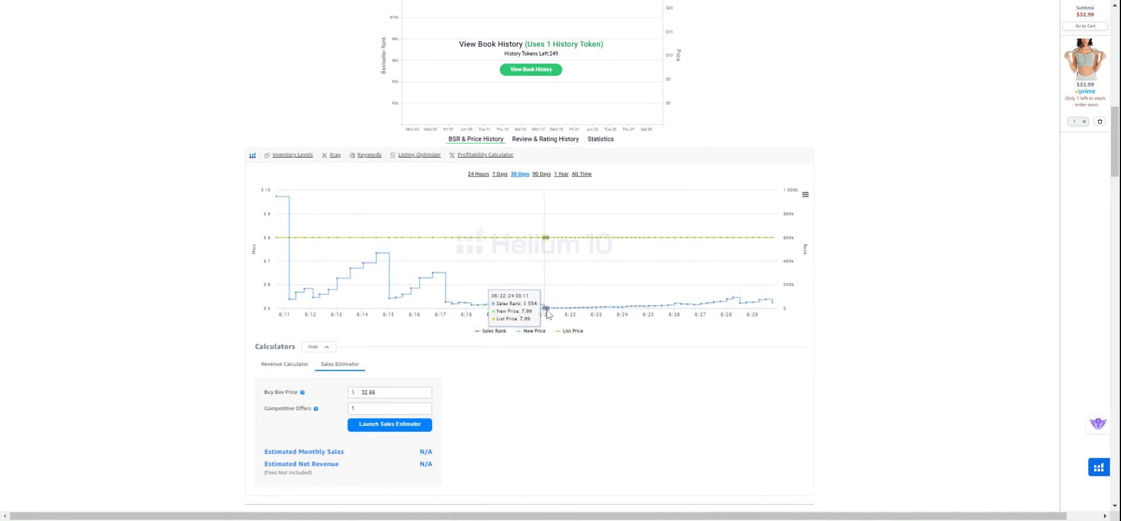
mouse_move(547, 322)
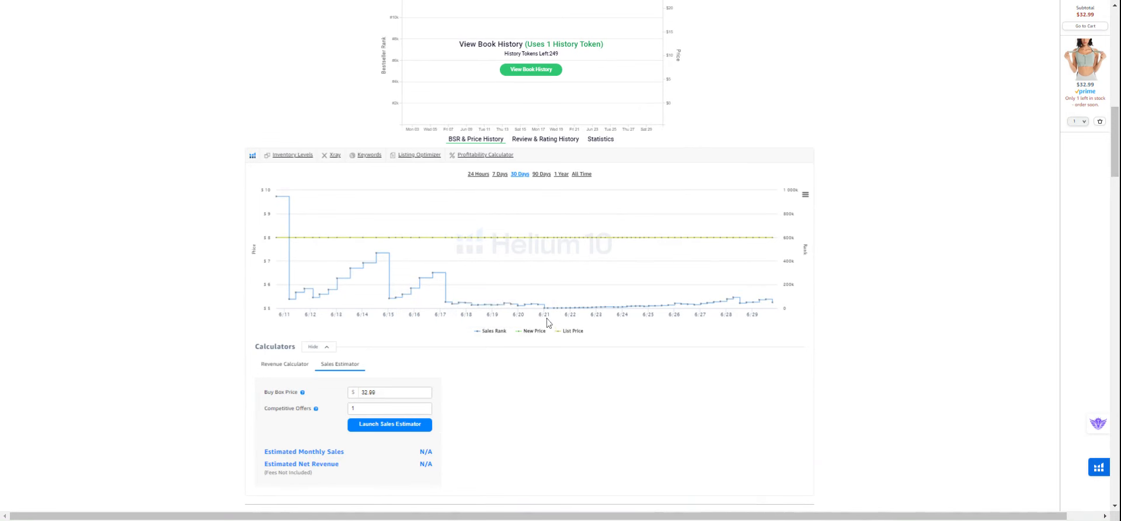
mouse_move(556, 309)
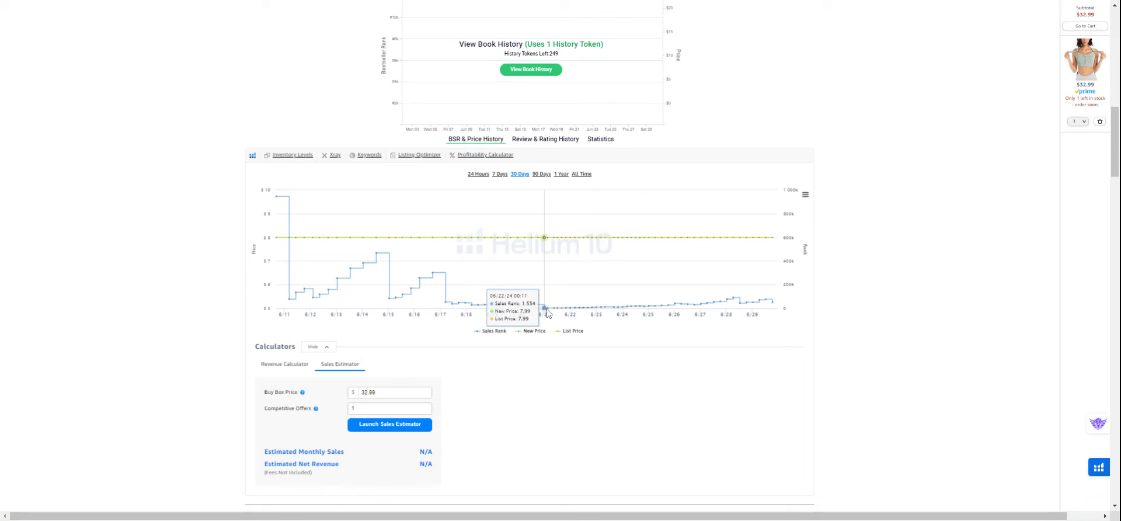
mouse_move(547, 313)
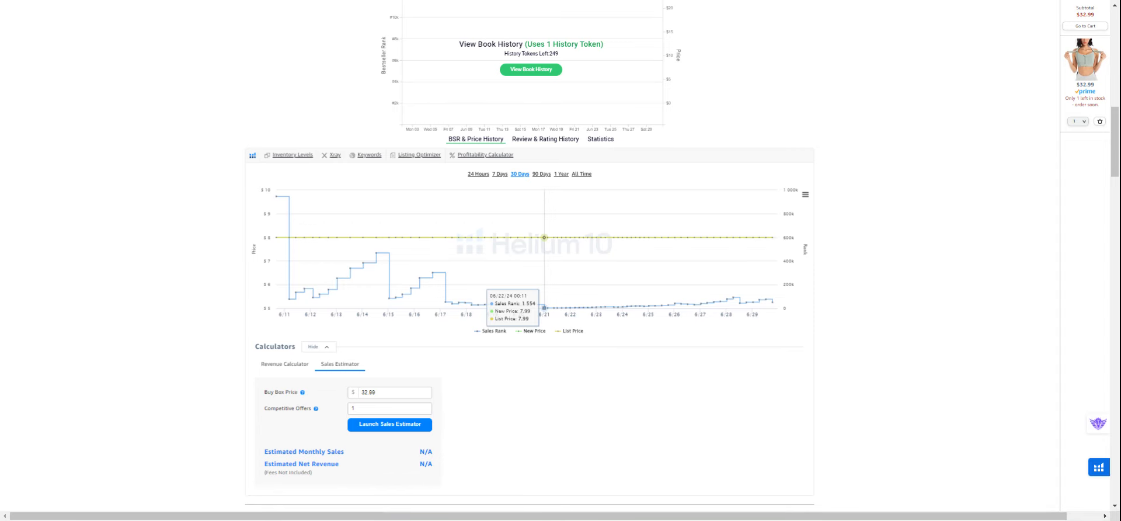
mouse_move(742, 317)
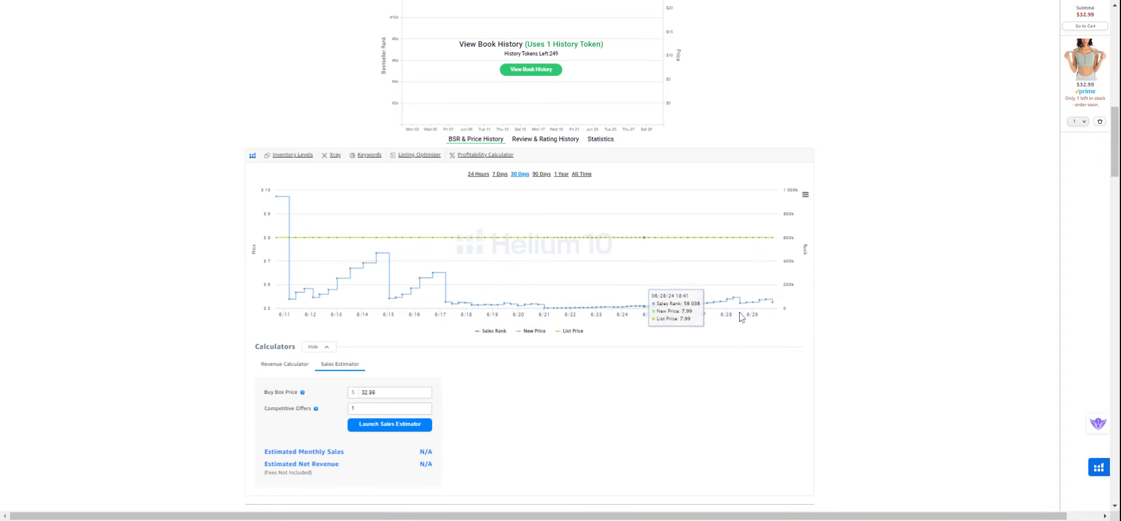
scroll("down", 3)
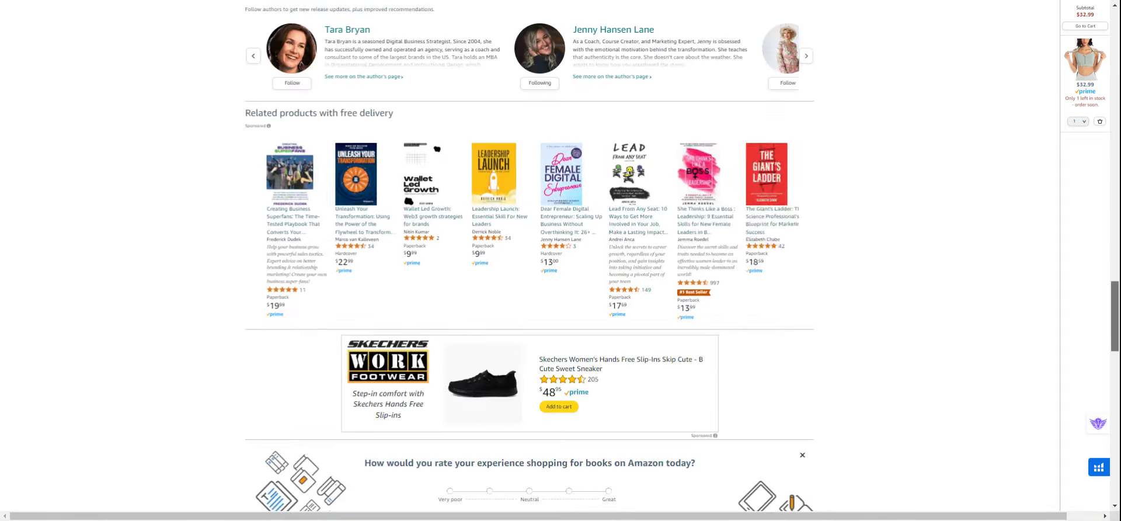
scroll("down", 3)
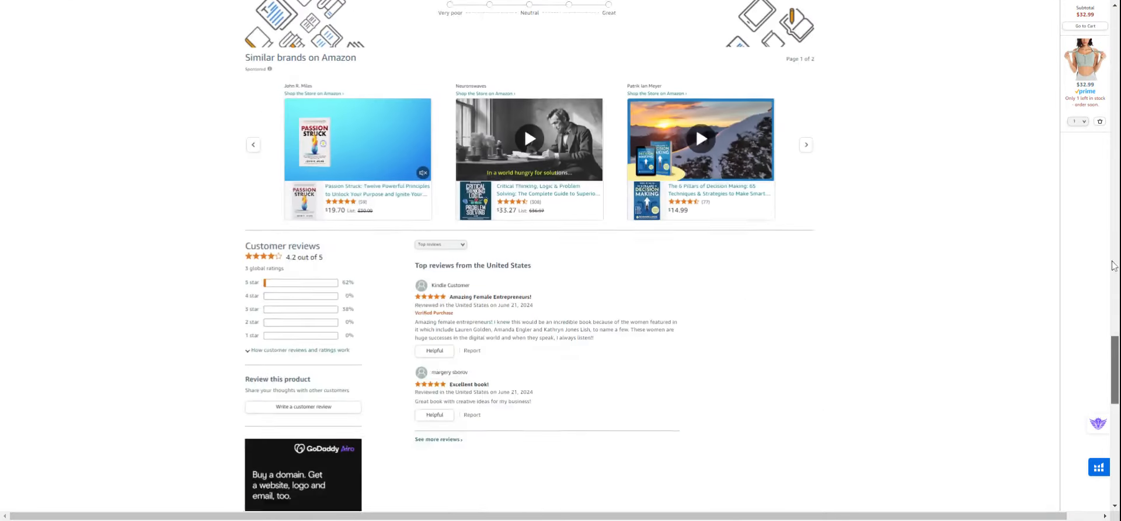
scroll("up", 3)
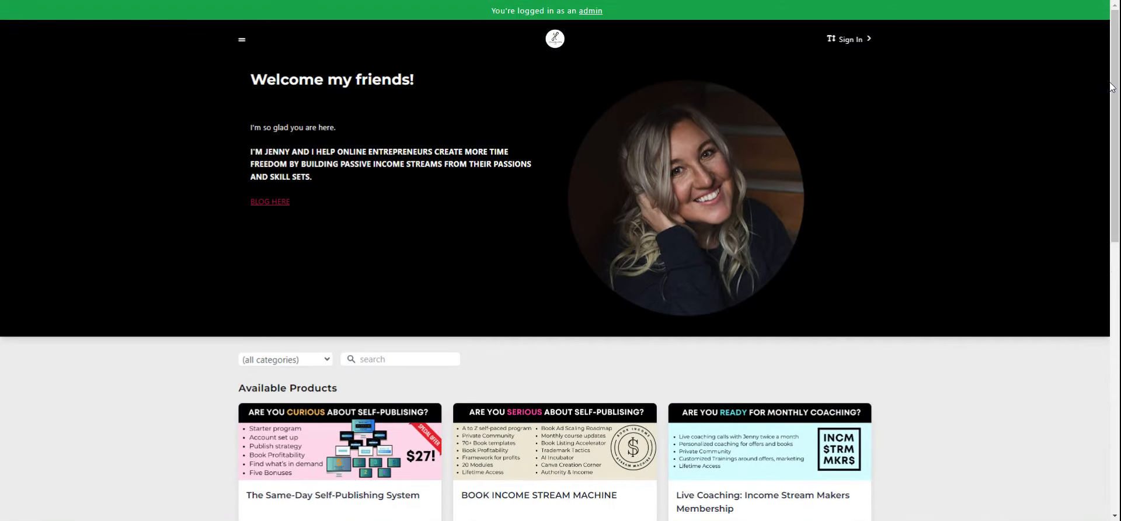
scroll("down", 3)
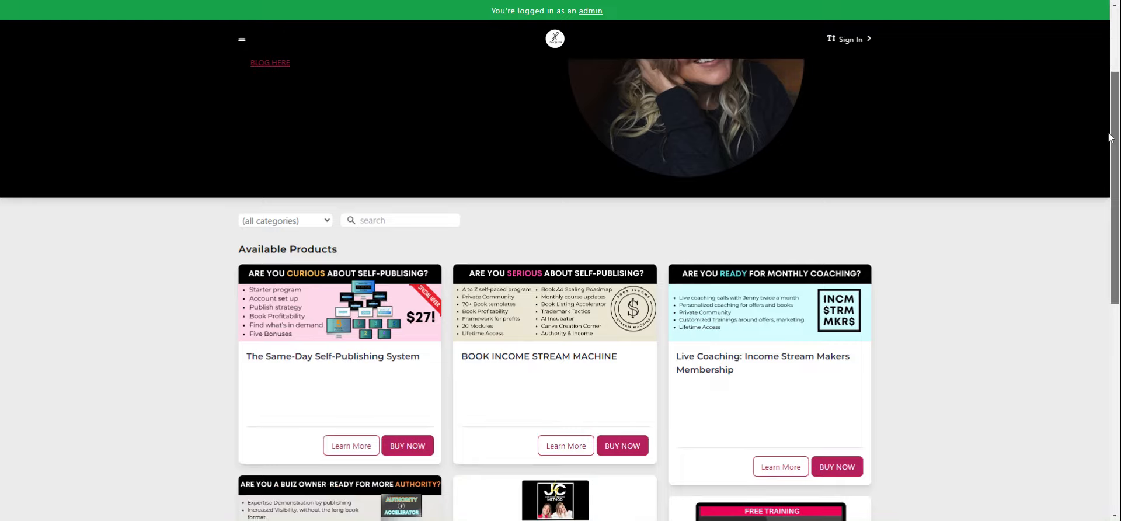
scroll("down", 3)
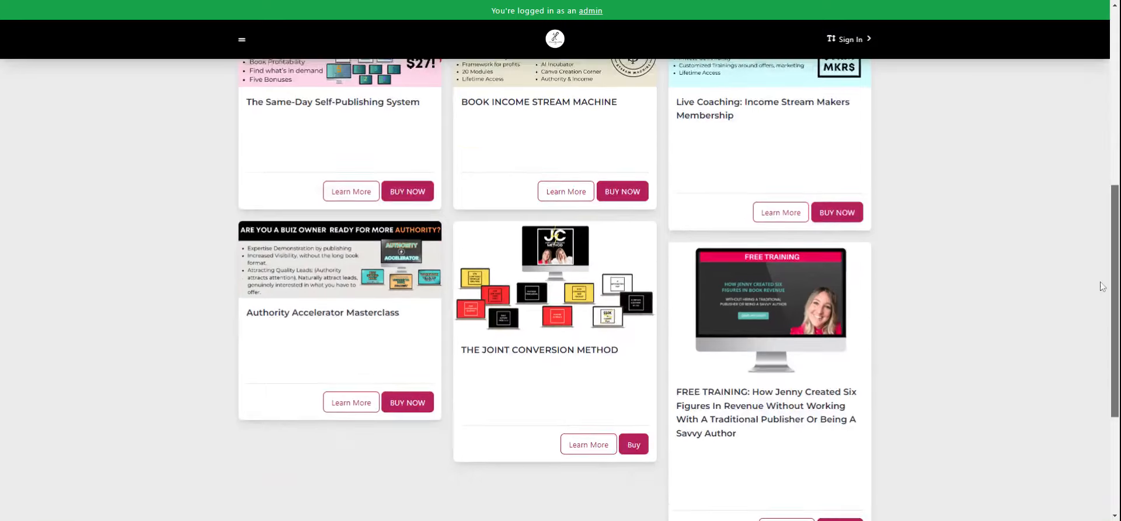
scroll("down", 3)
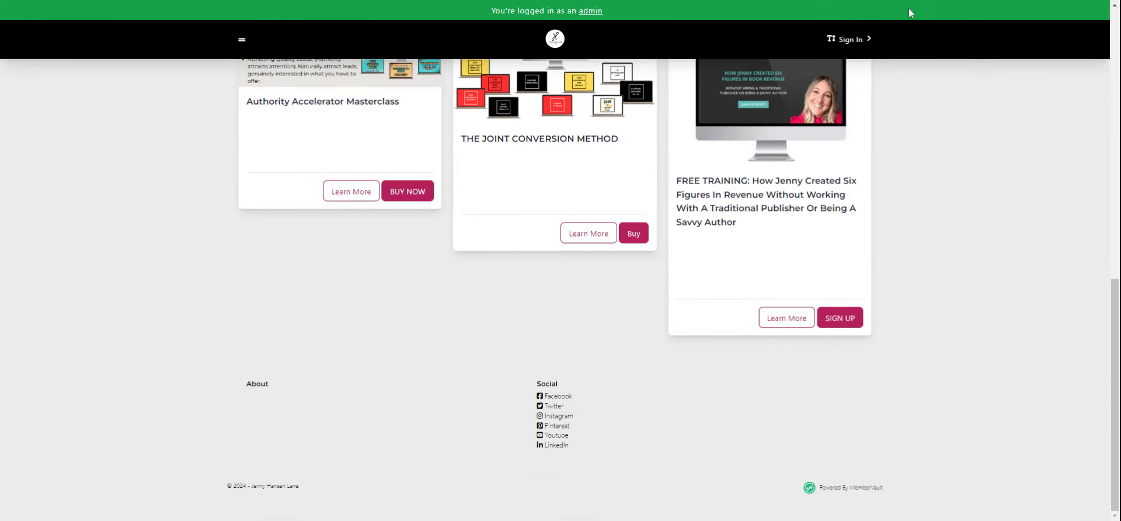
mouse_move(931, 5)
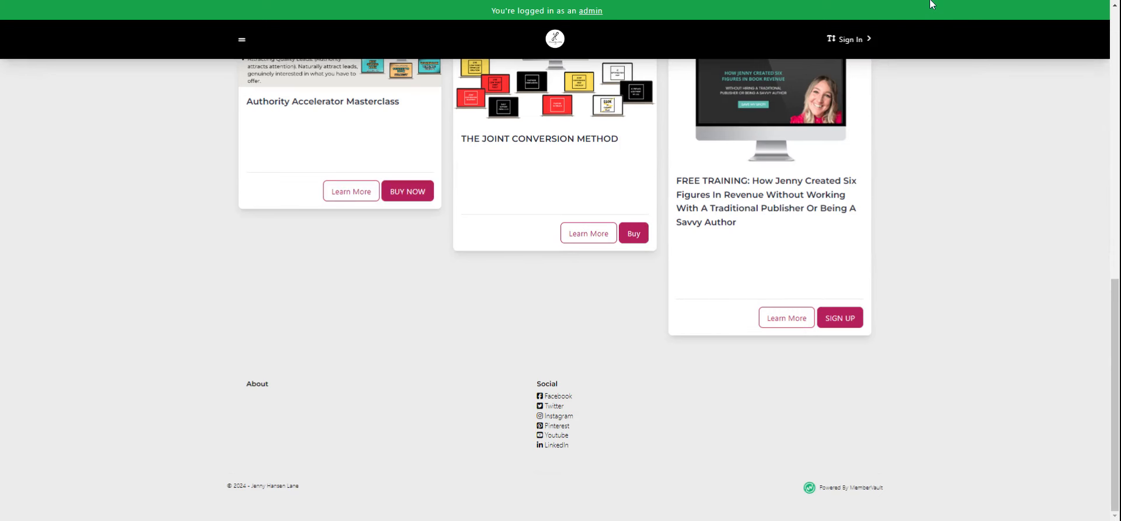